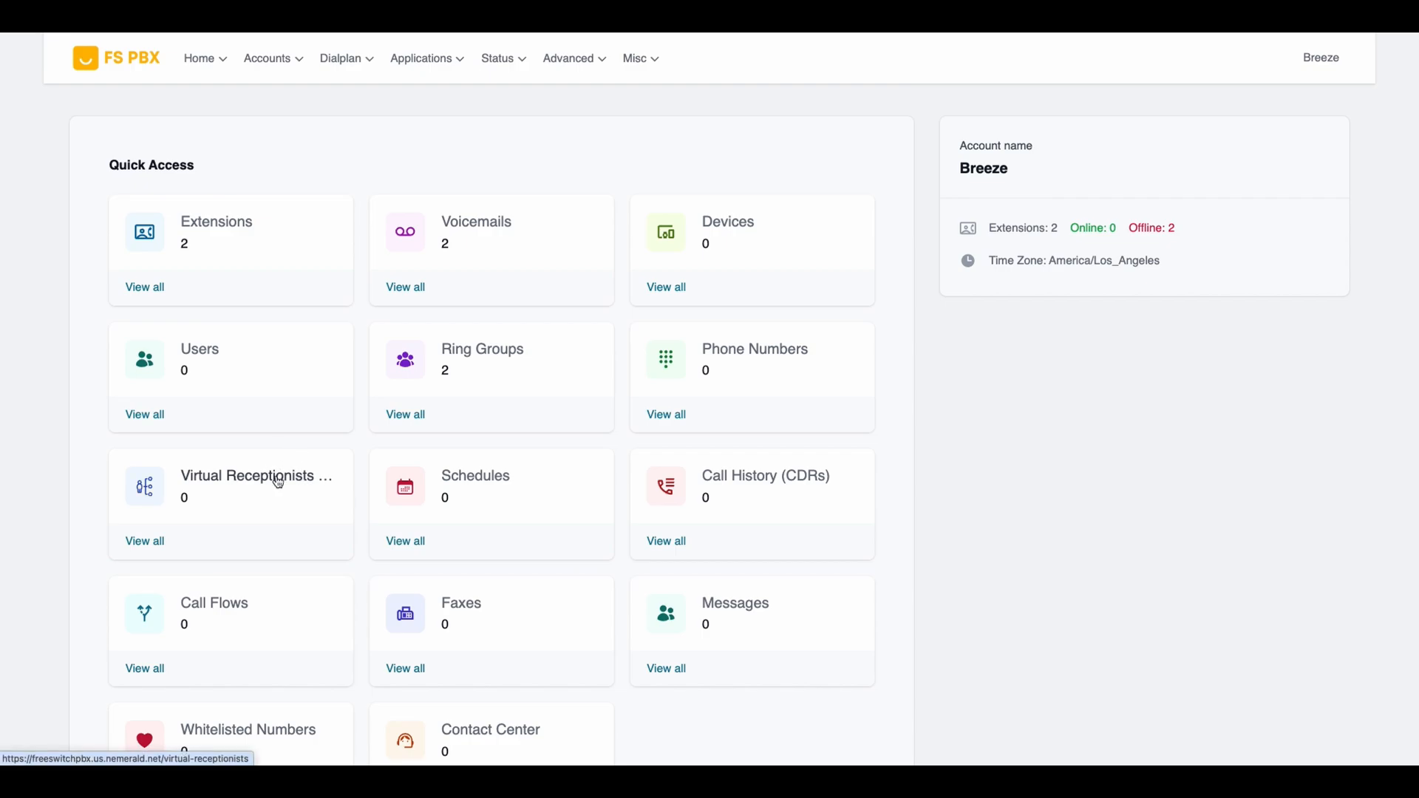
Open the empty Virtual Receptionists list from the dashboard's Quick Access panel
{"action": "left_click", "coordinate": [255, 476]}
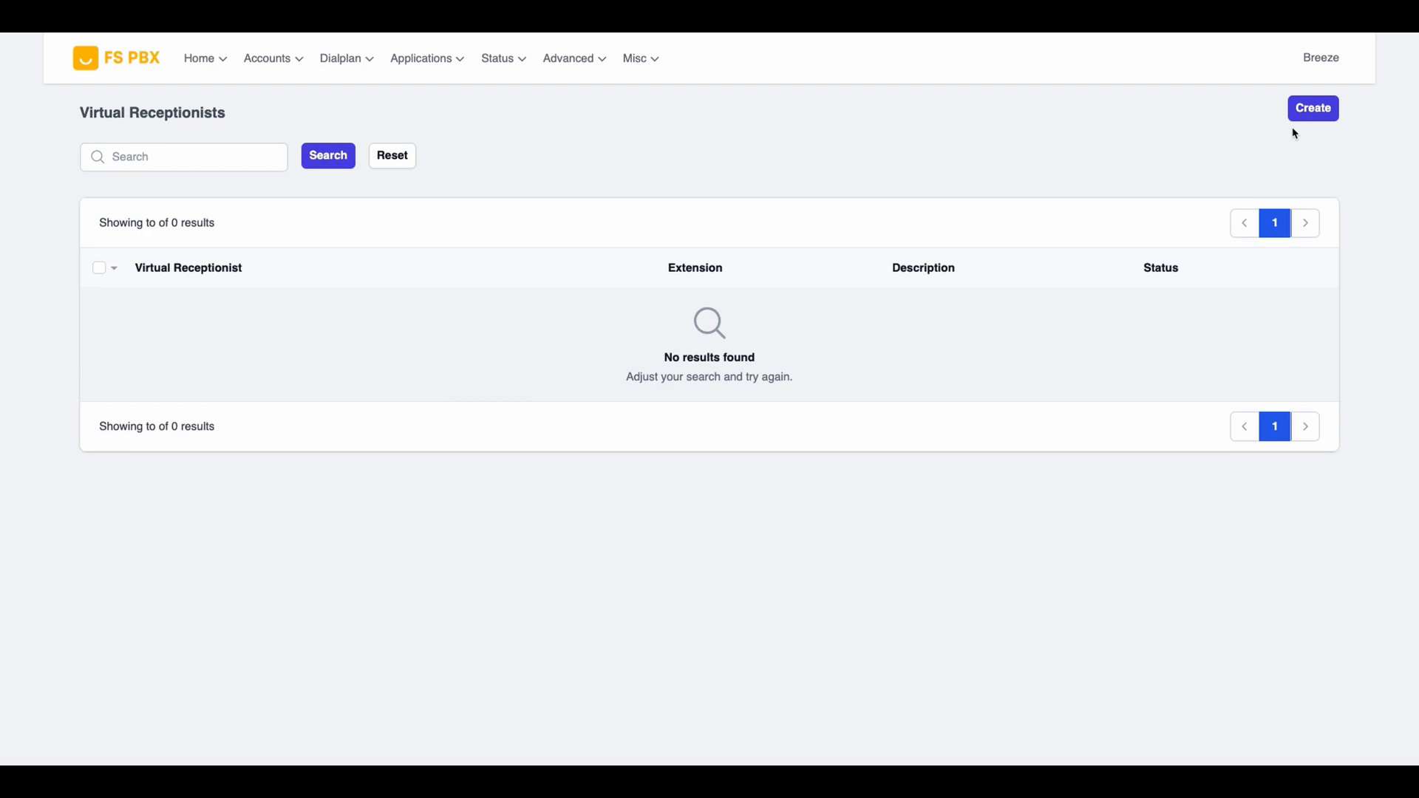
Create and save a receptionist named 'Front Desk IVR' on extension 9150
{"action": "left_click", "coordinate": [1312, 108]}
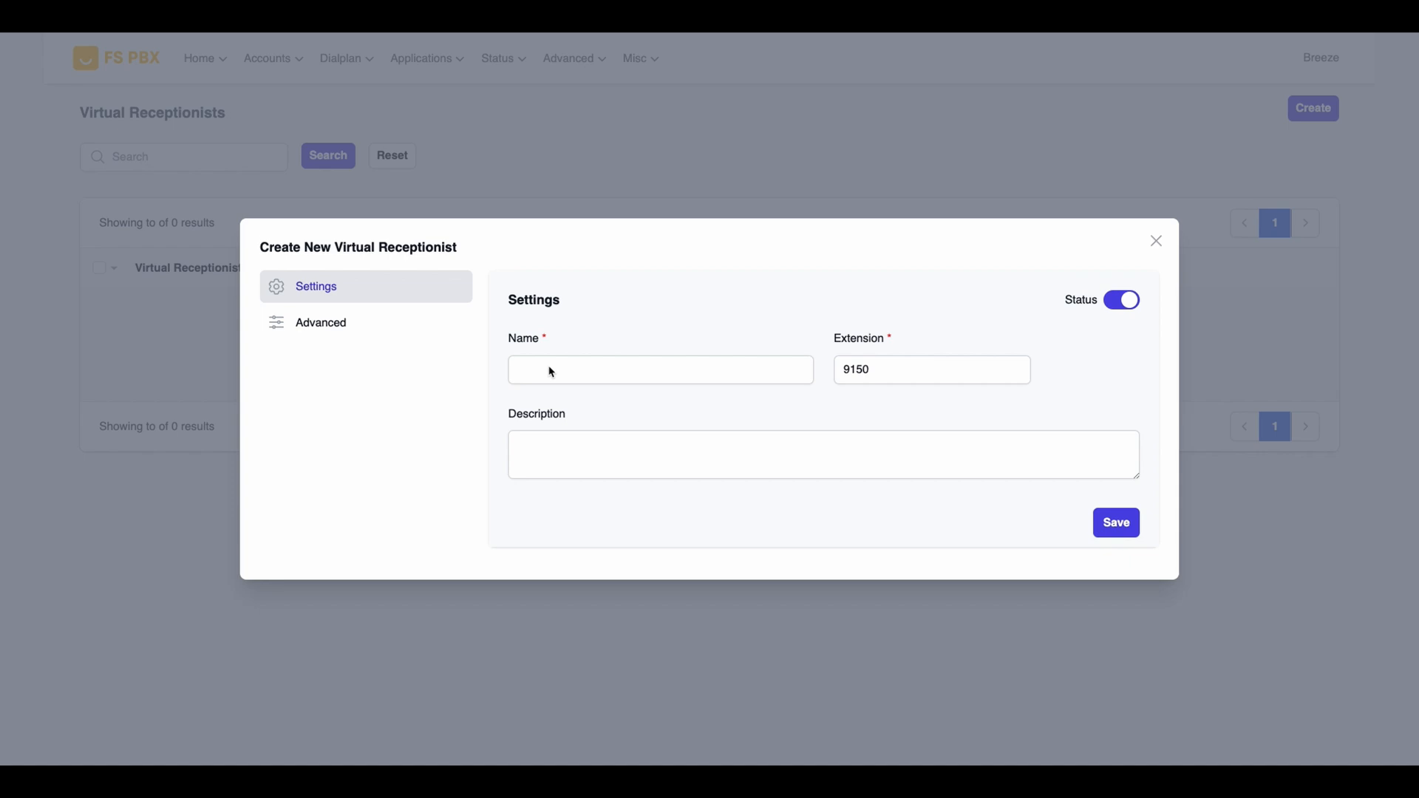
{"action": "type", "text": "Front Desk IVR"}
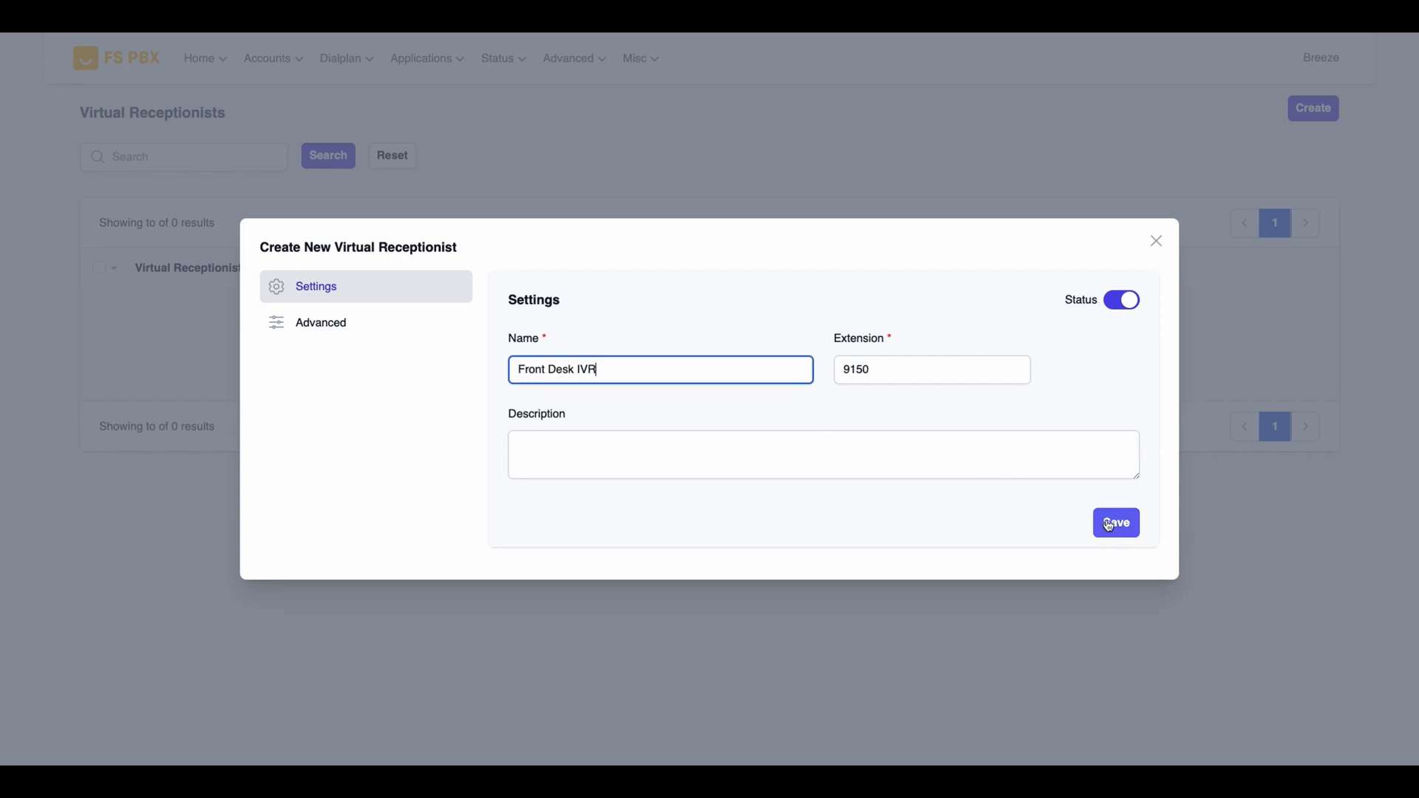
{"action": "left_click", "coordinate": [1115, 522]}
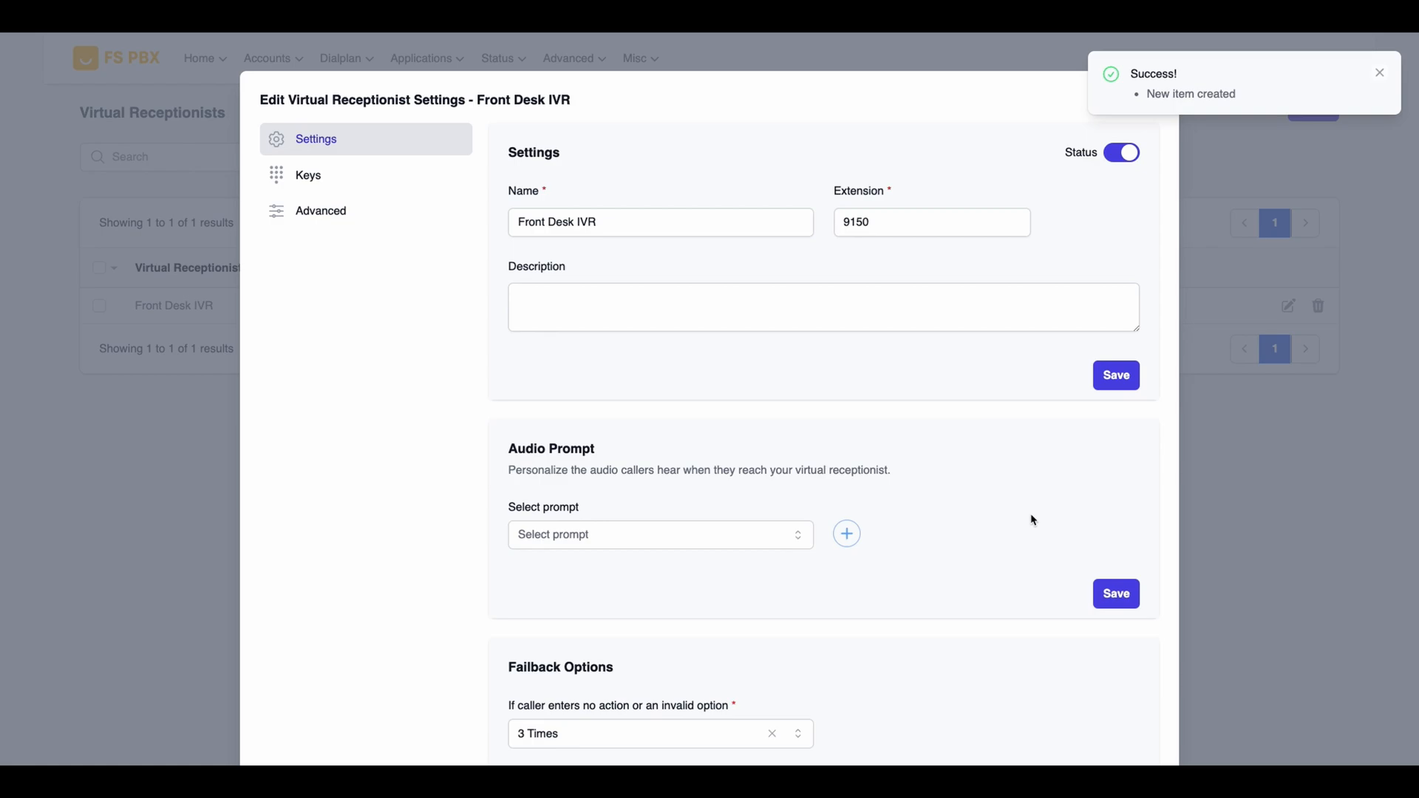
Scroll down the receptionist settings to the Audio Prompt's new text-to-speech greeting form
{"action": "scroll", "scroll_direction": "down", "scroll_amount": 3}
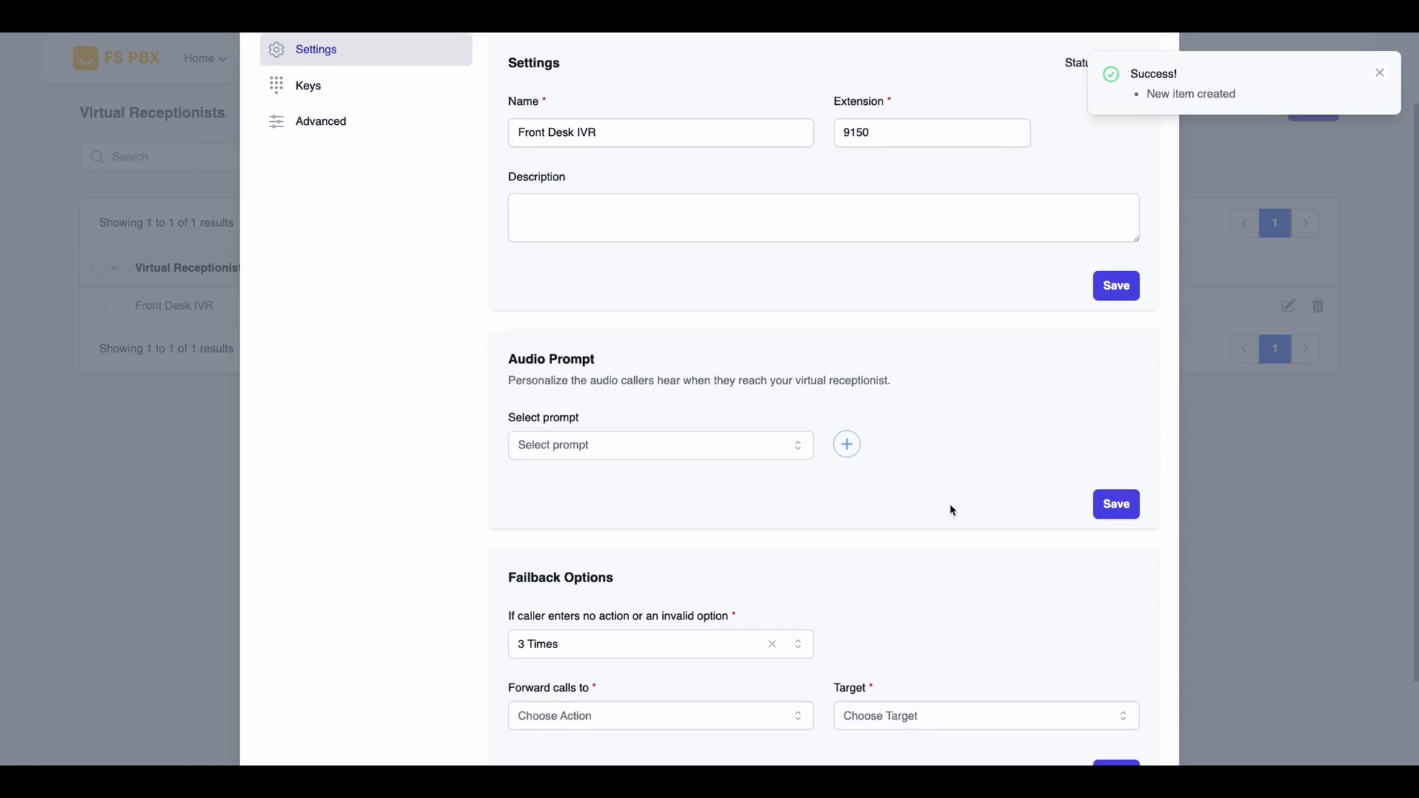
{"action": "scroll", "scroll_direction": "down", "scroll_amount": 3}
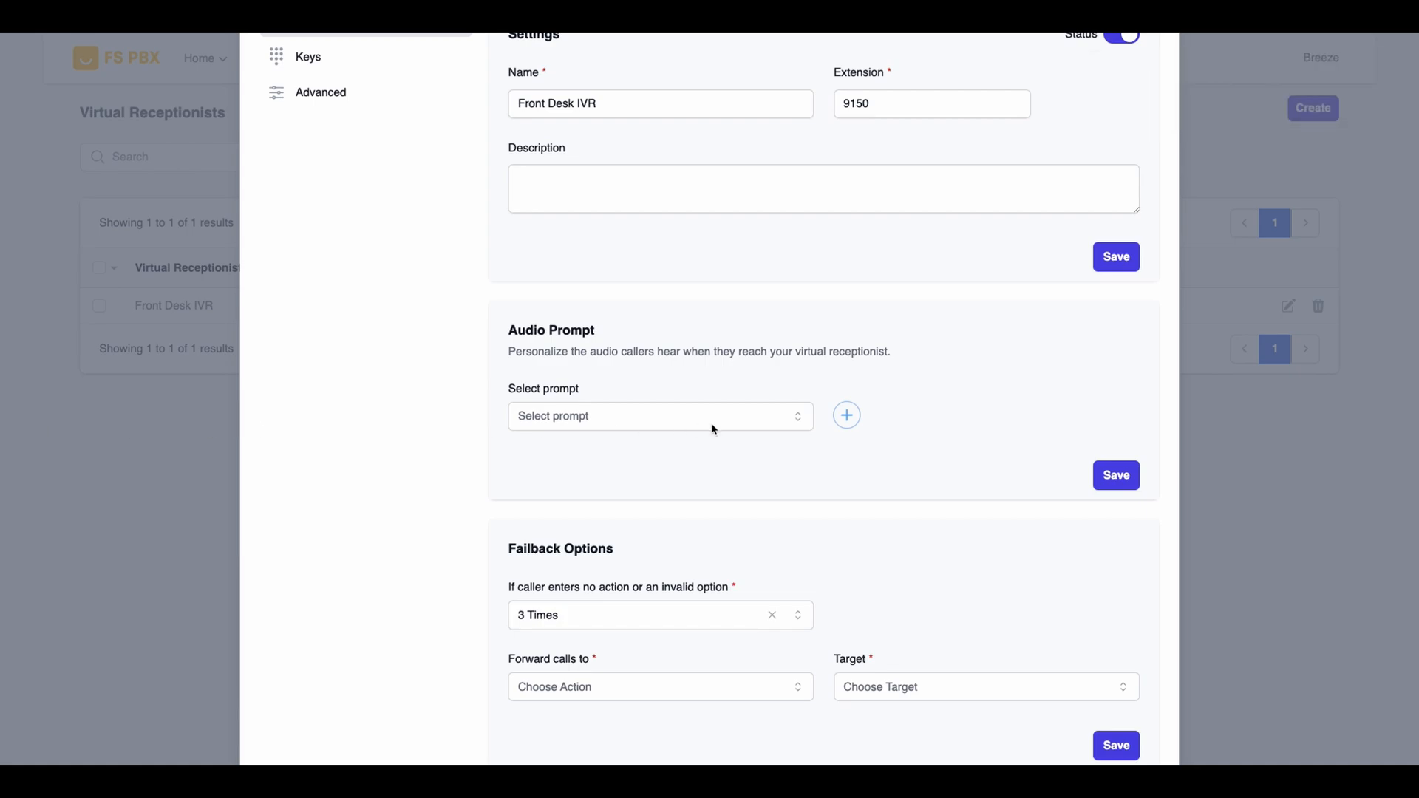
{"action": "scroll", "scroll_direction": "down", "scroll_amount": 3}
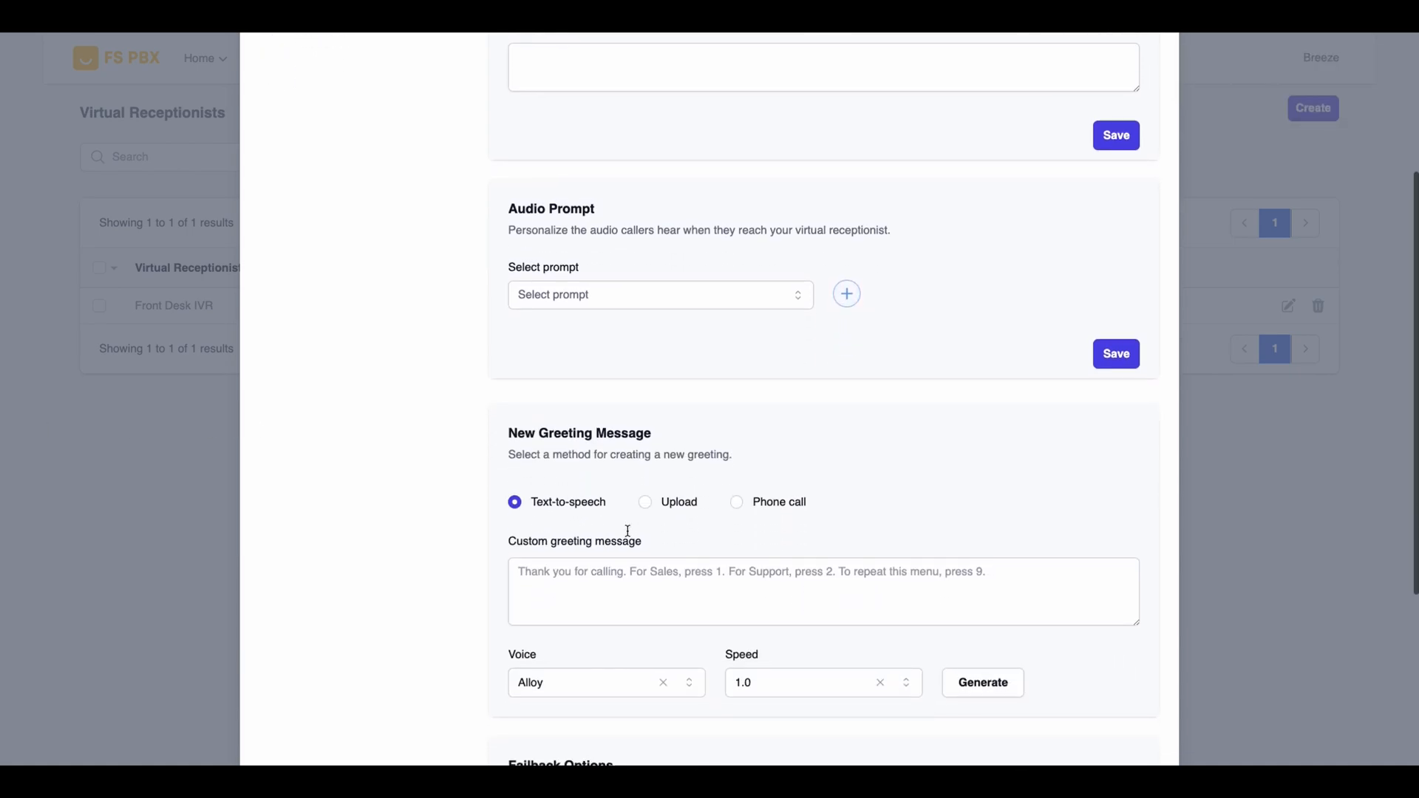
{"action": "scroll", "scroll_direction": "down", "scroll_amount": 3}
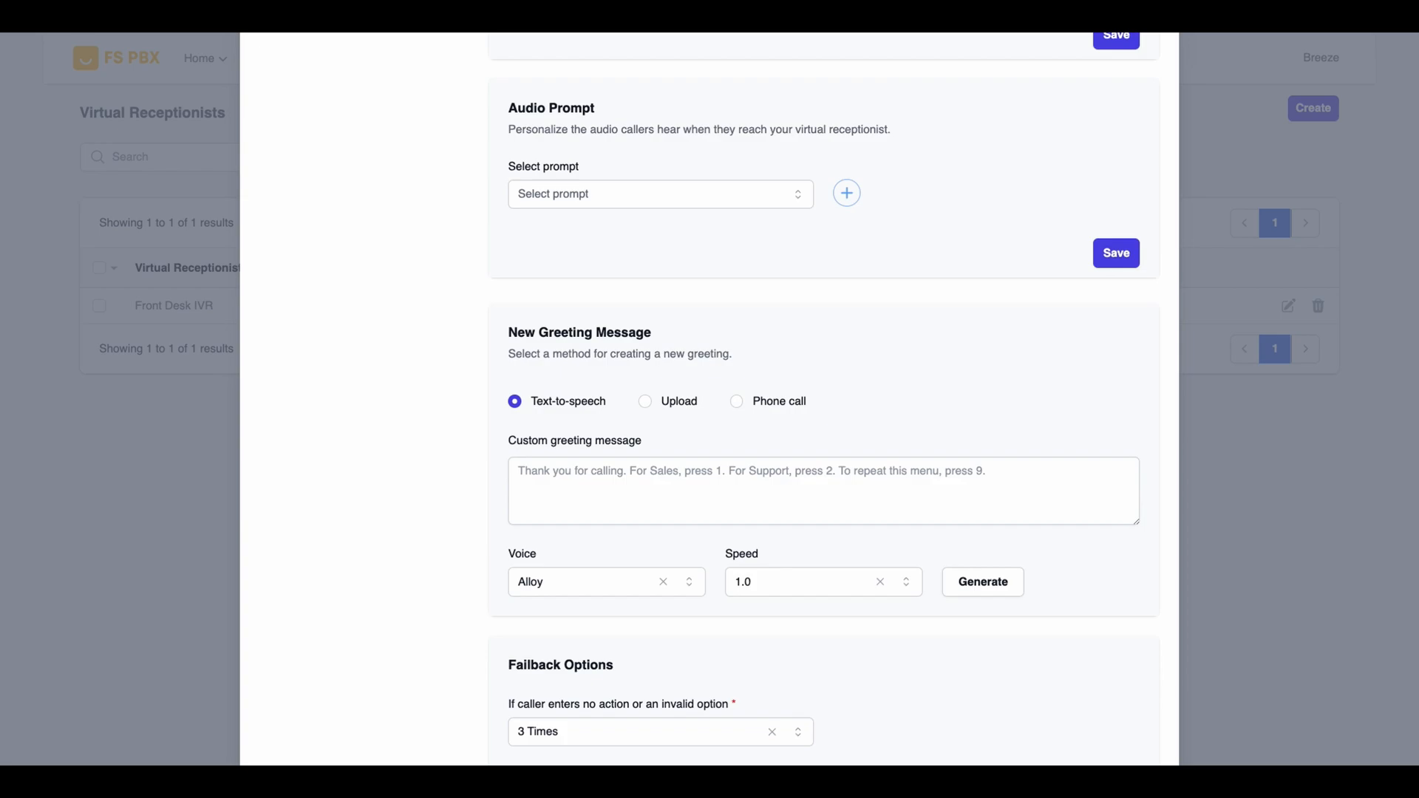
Generate the 'Welcome to ABC Corporation' greeting with voice Echo at 1.05 speed, preview it, and apply it
{"action": "type", "text": "Welcome to ABC Corporation. If you would like to speak with a sales representative, press 1. For technical support, press 2. For billing inquiries, press 3. If you know your party's extension, you may dial it at any time during this message. To repeat these options, press 9. Thank you for calling ABC Corporation."}
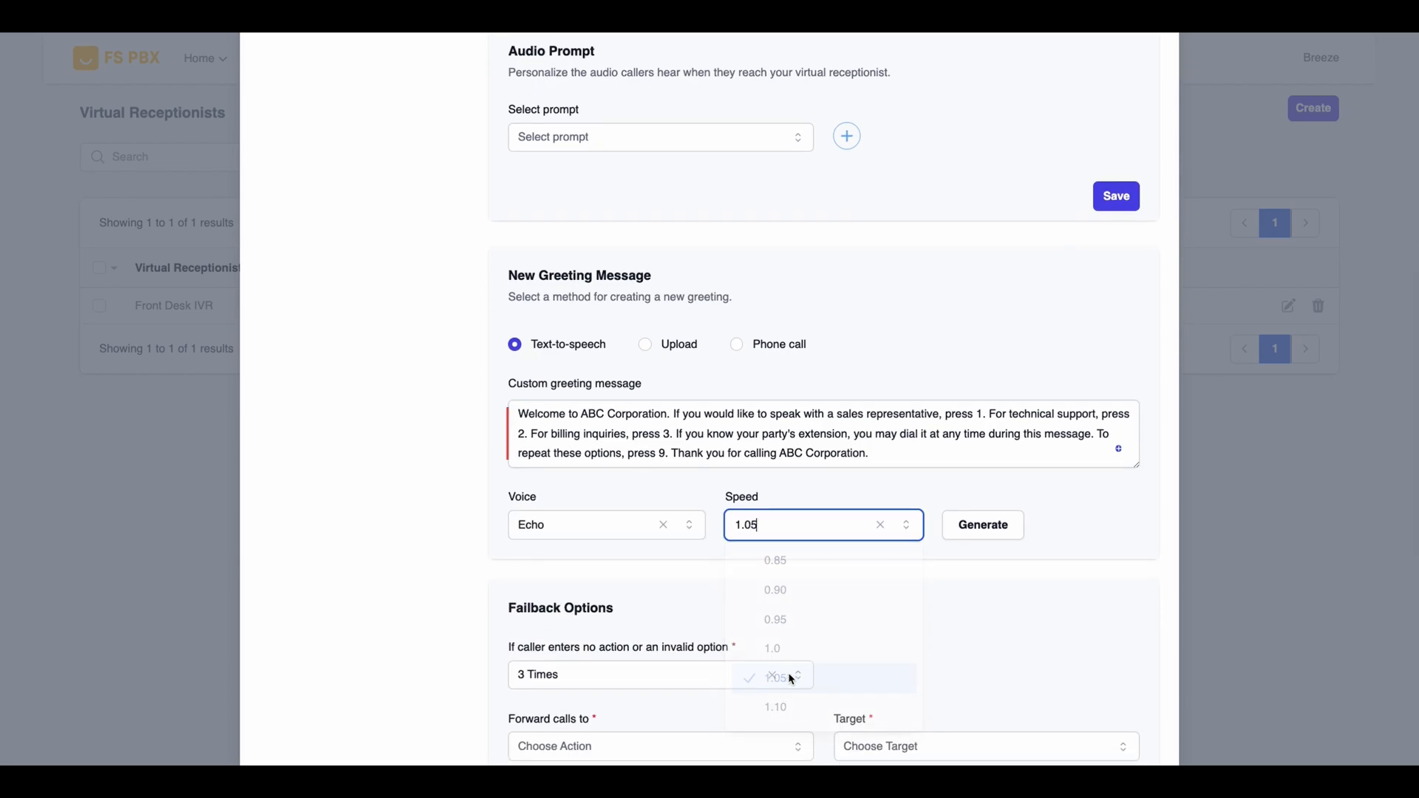
{"action": "left_click", "coordinate": [981, 525]}
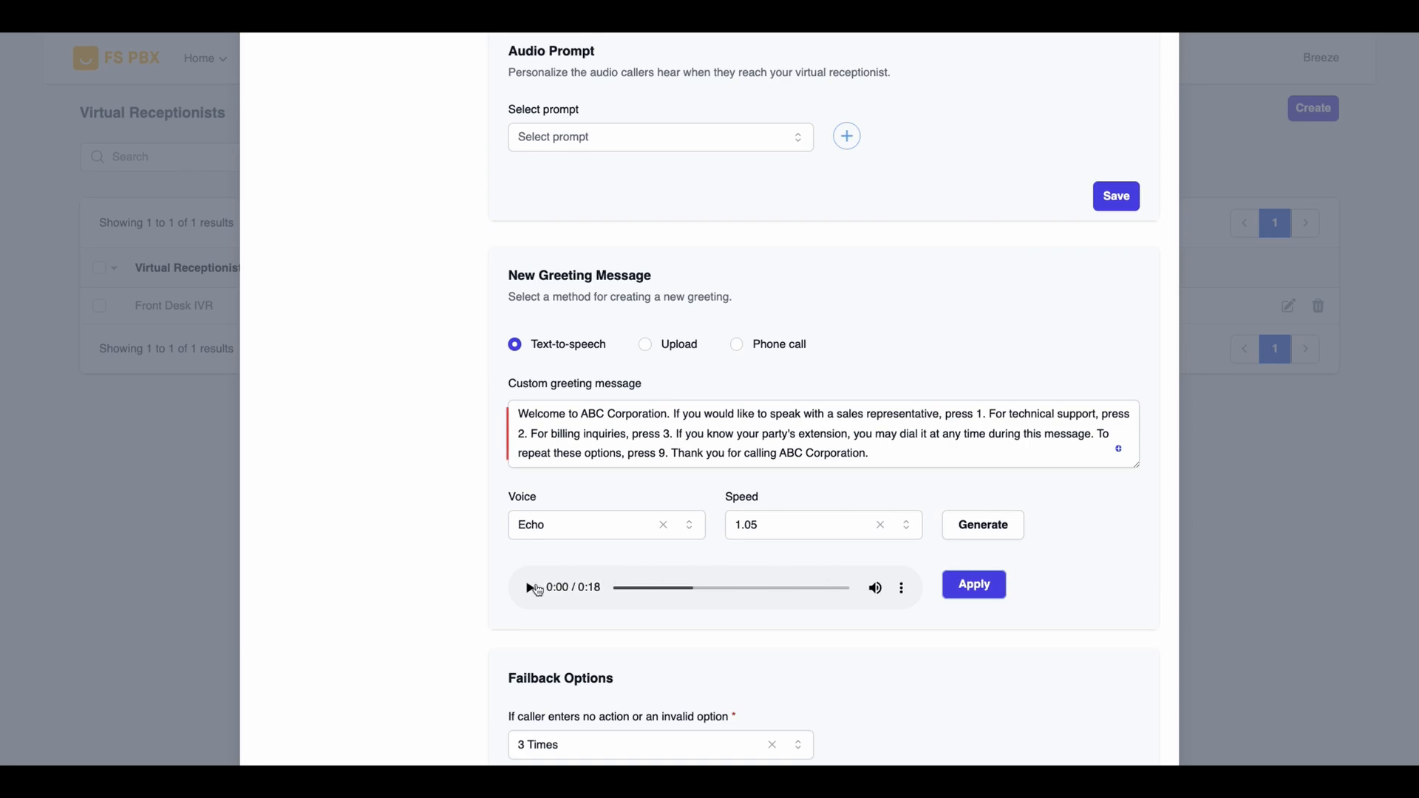
{"action": "left_click", "coordinate": [528, 588]}
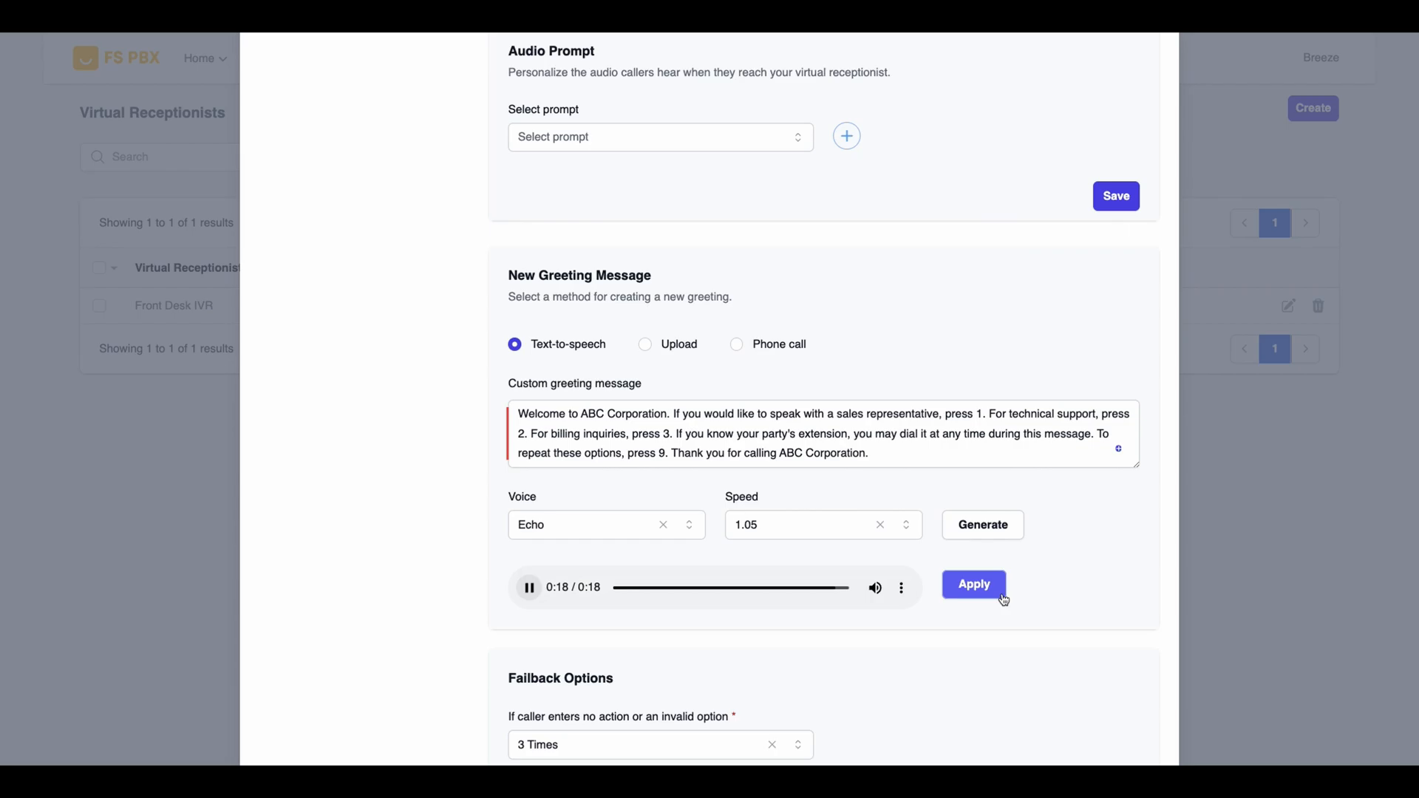
{"action": "left_click", "coordinate": [529, 586]}
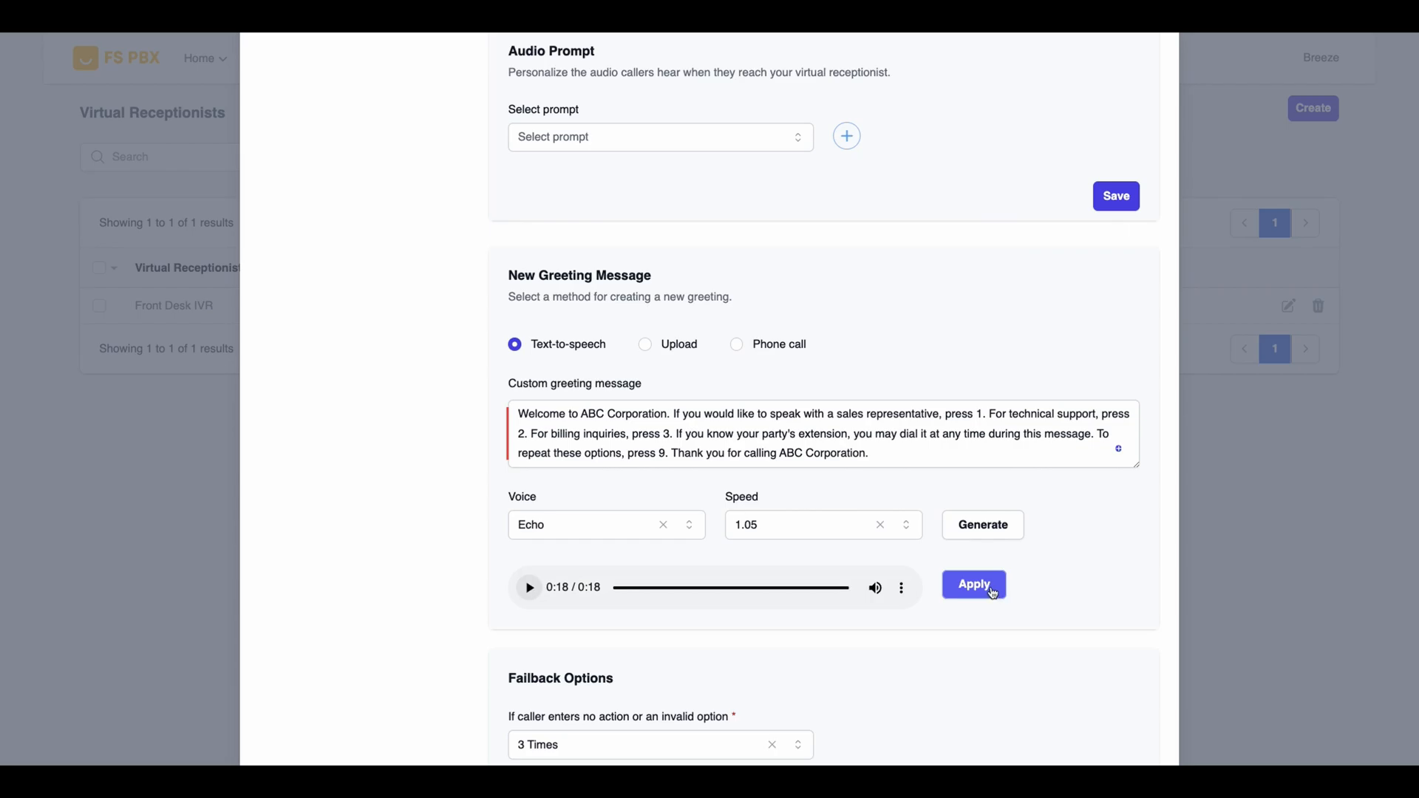
{"action": "left_click", "coordinate": [973, 584]}
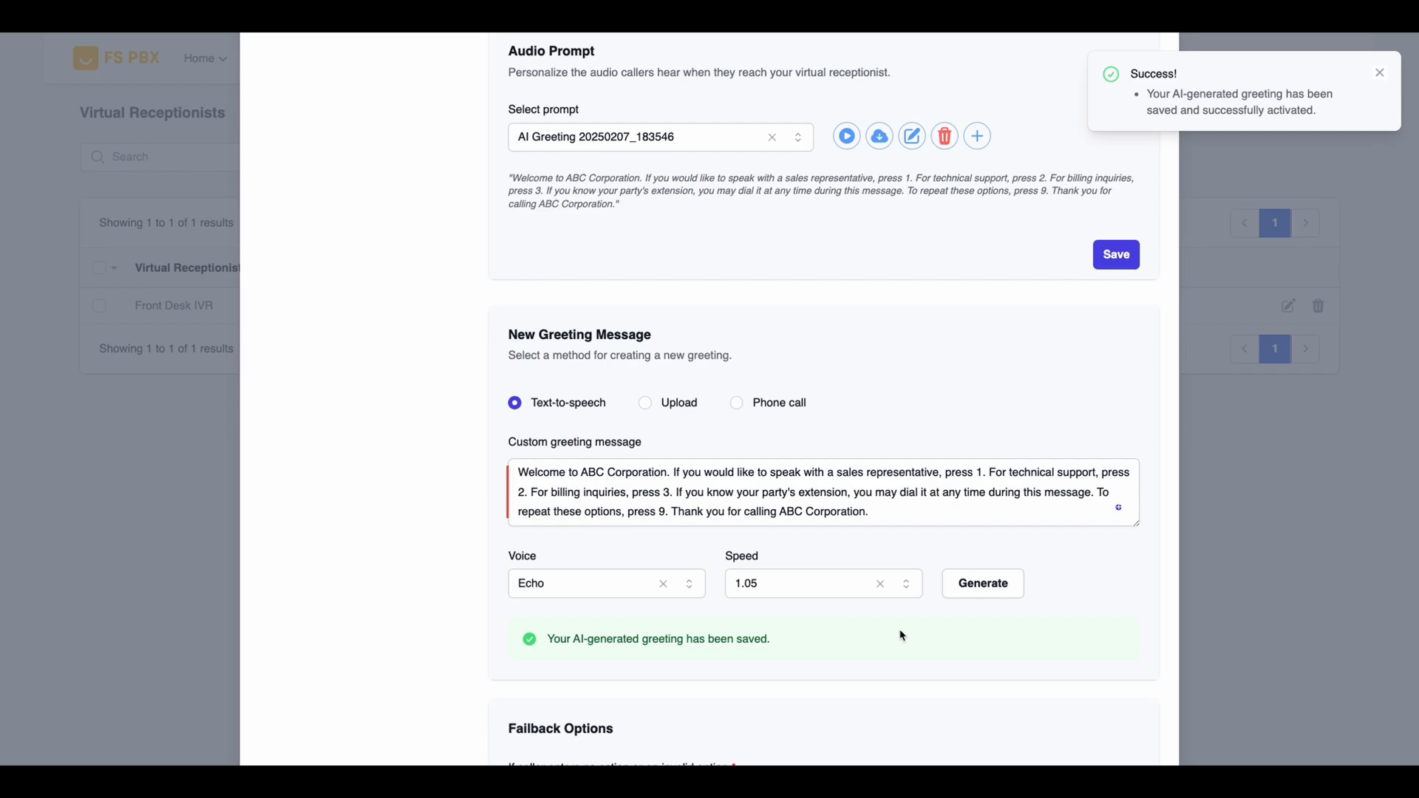
Set failback forwarding to Voicemail with the 100 - Reception mailbox as target
{"action": "scroll", "scroll_direction": "down", "scroll_amount": 3}
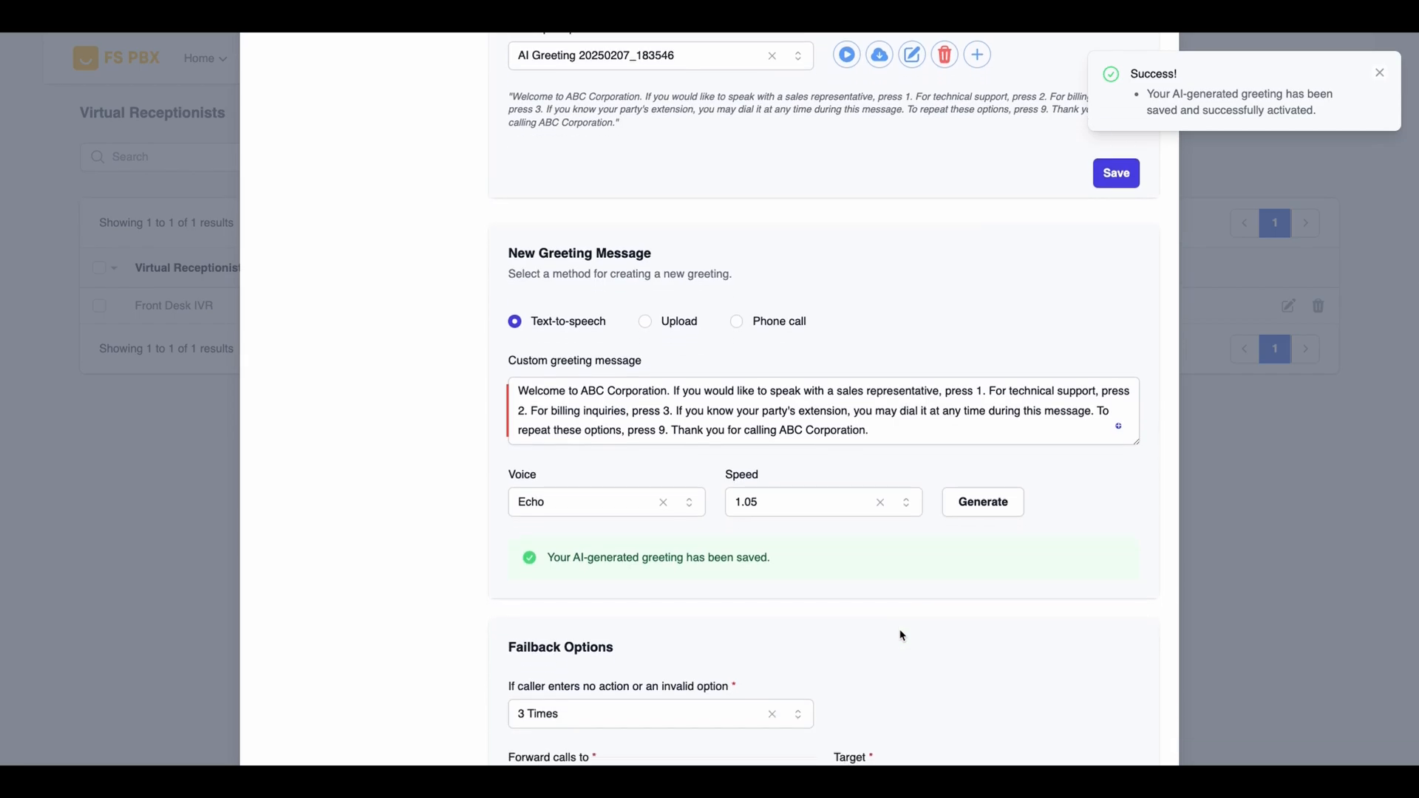
{"action": "scroll", "scroll_direction": "down", "scroll_amount": 3}
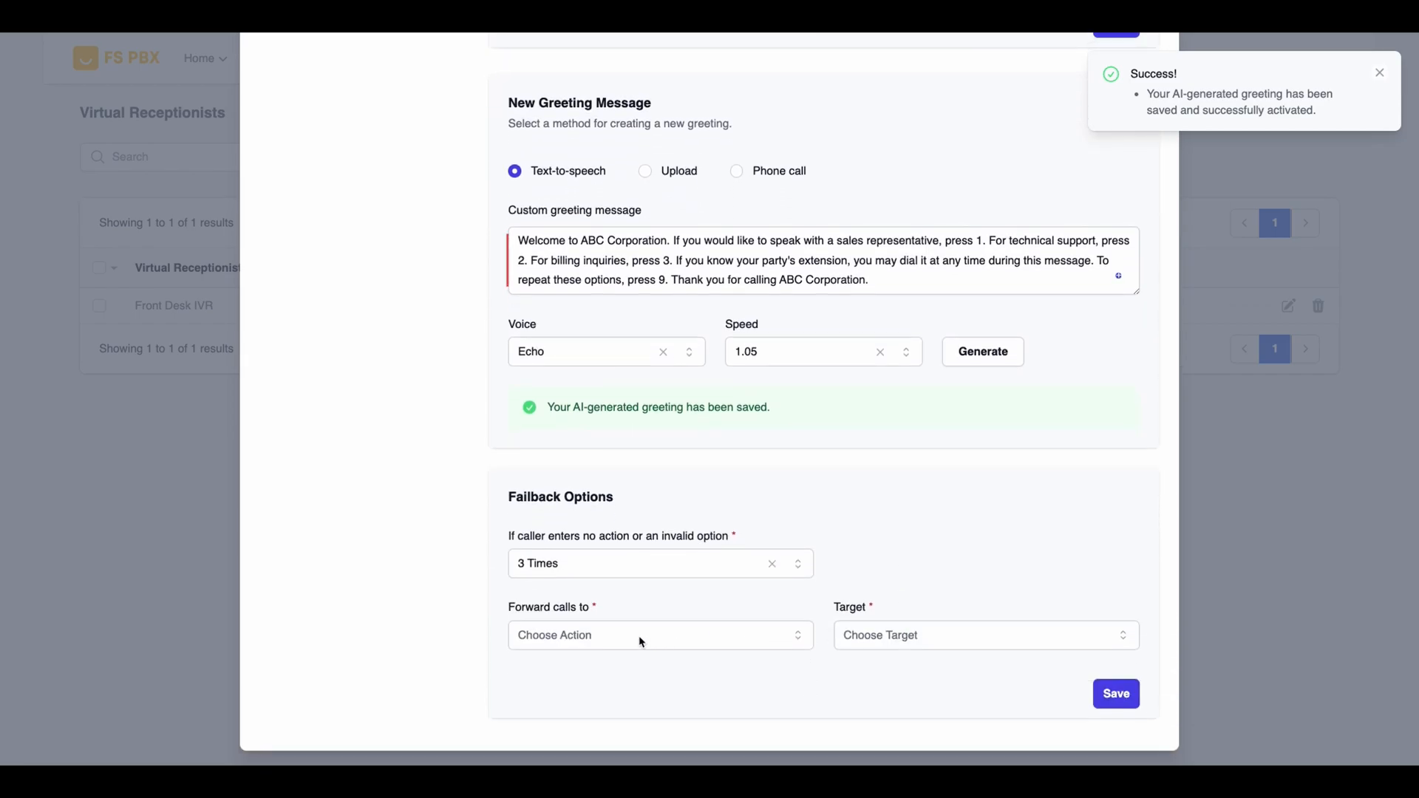
{"action": "left_click", "coordinate": [643, 634]}
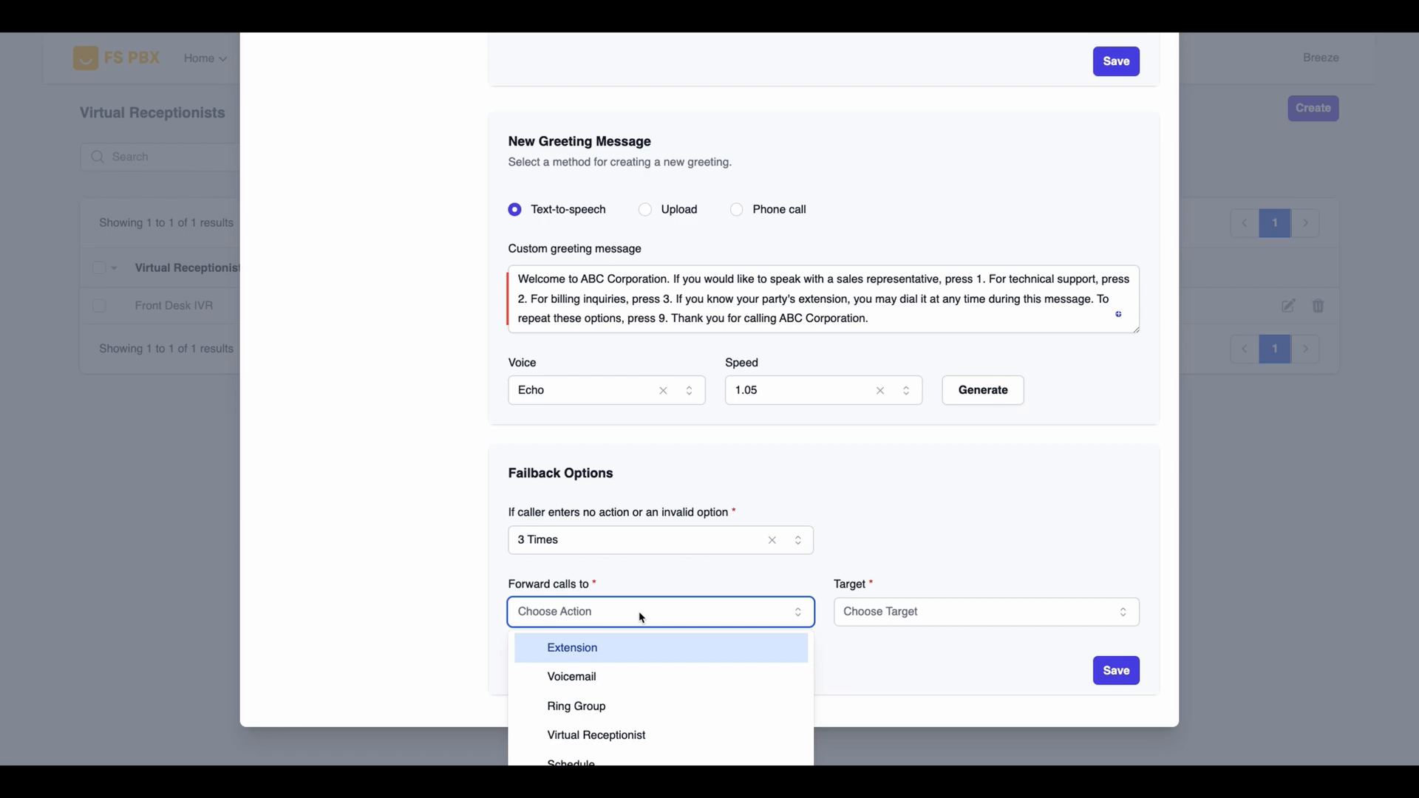
{"action": "left_click", "coordinate": [572, 647]}
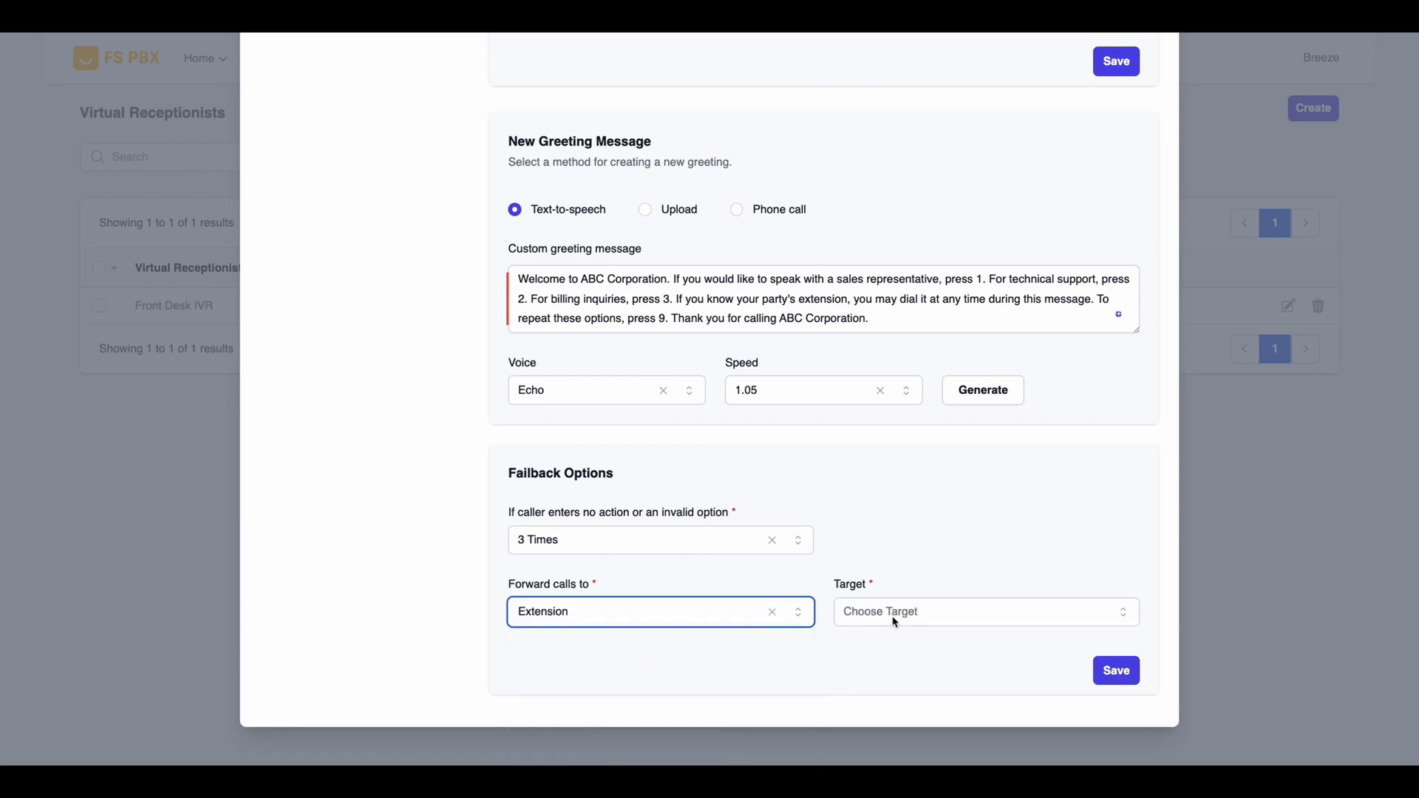
{"action": "left_click", "coordinate": [661, 611]}
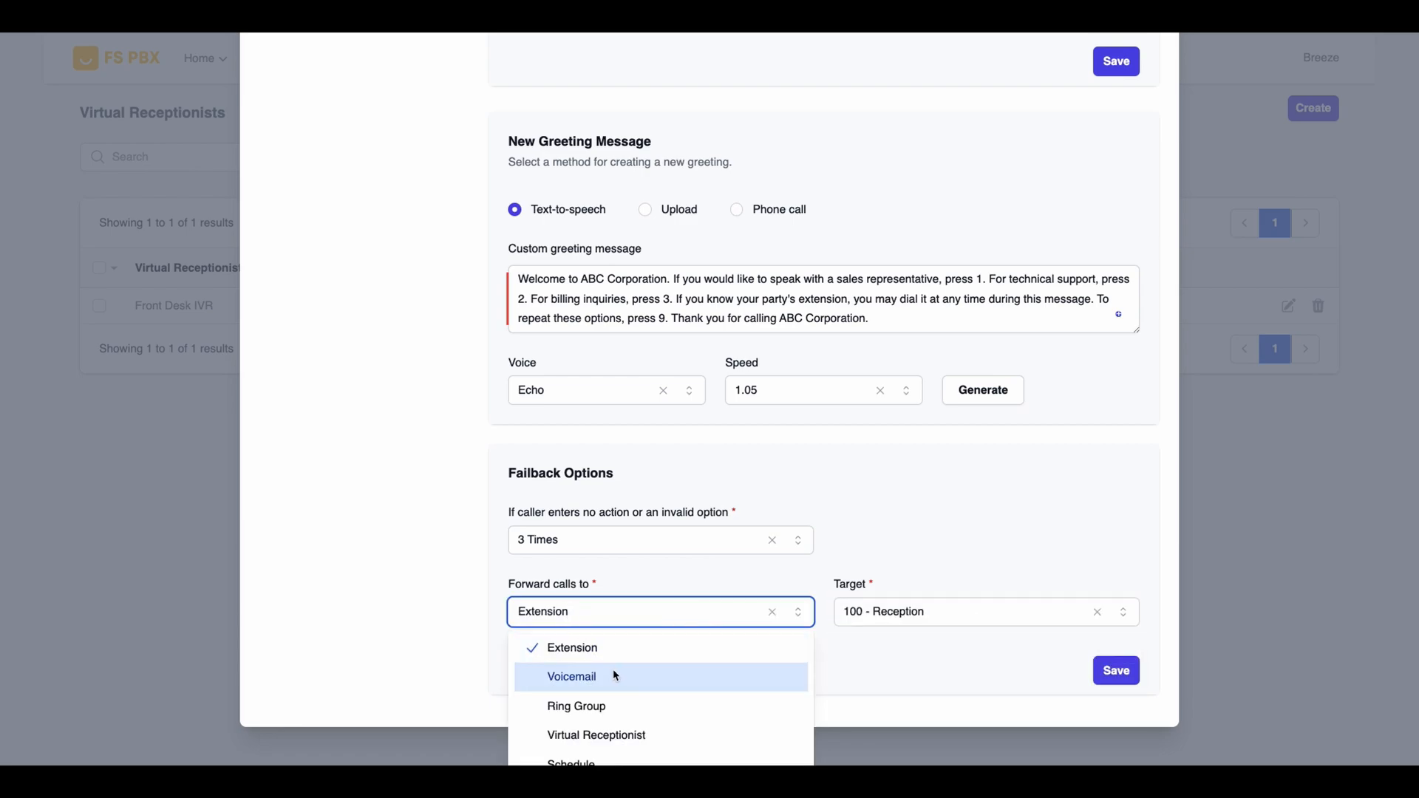
{"action": "left_click", "coordinate": [571, 676]}
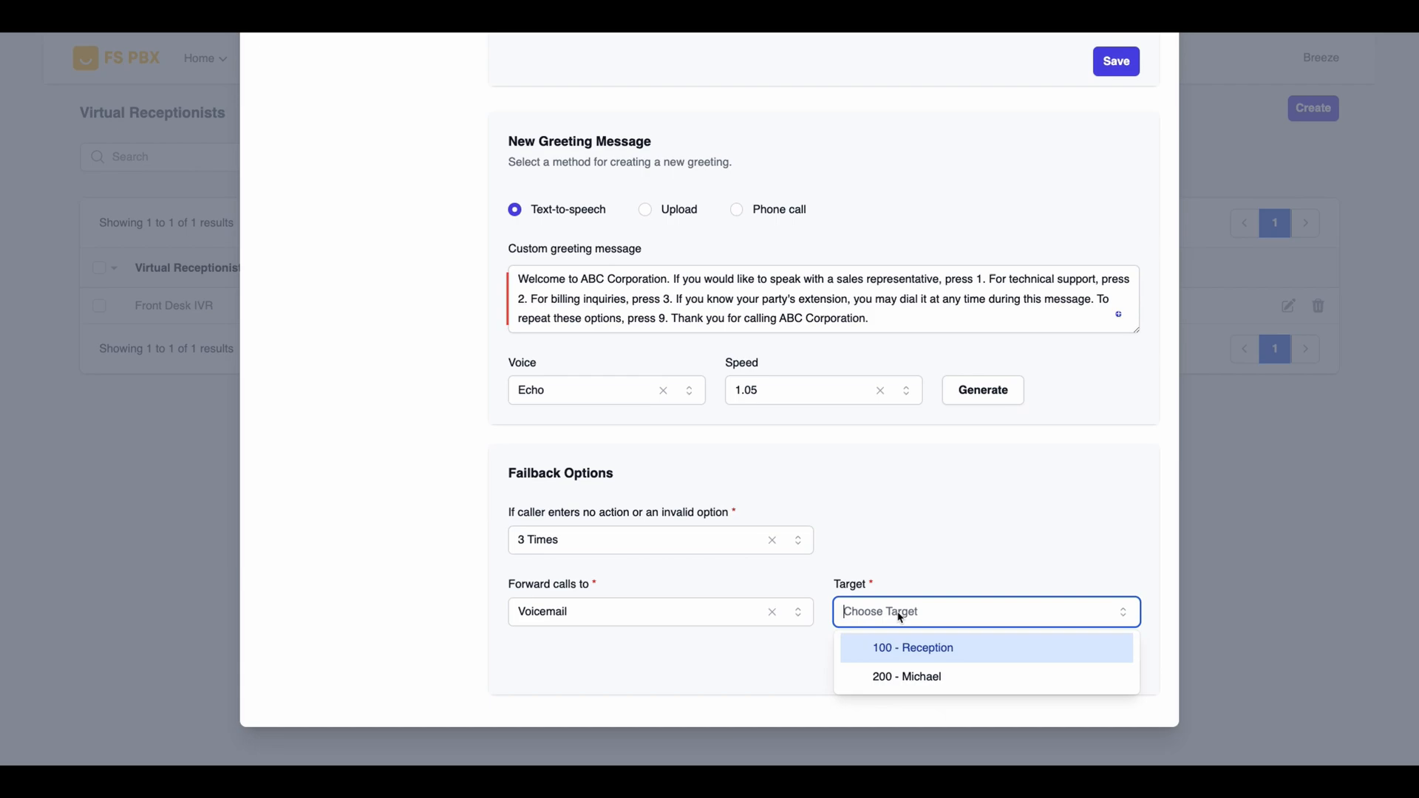
{"action": "left_click", "coordinate": [912, 647]}
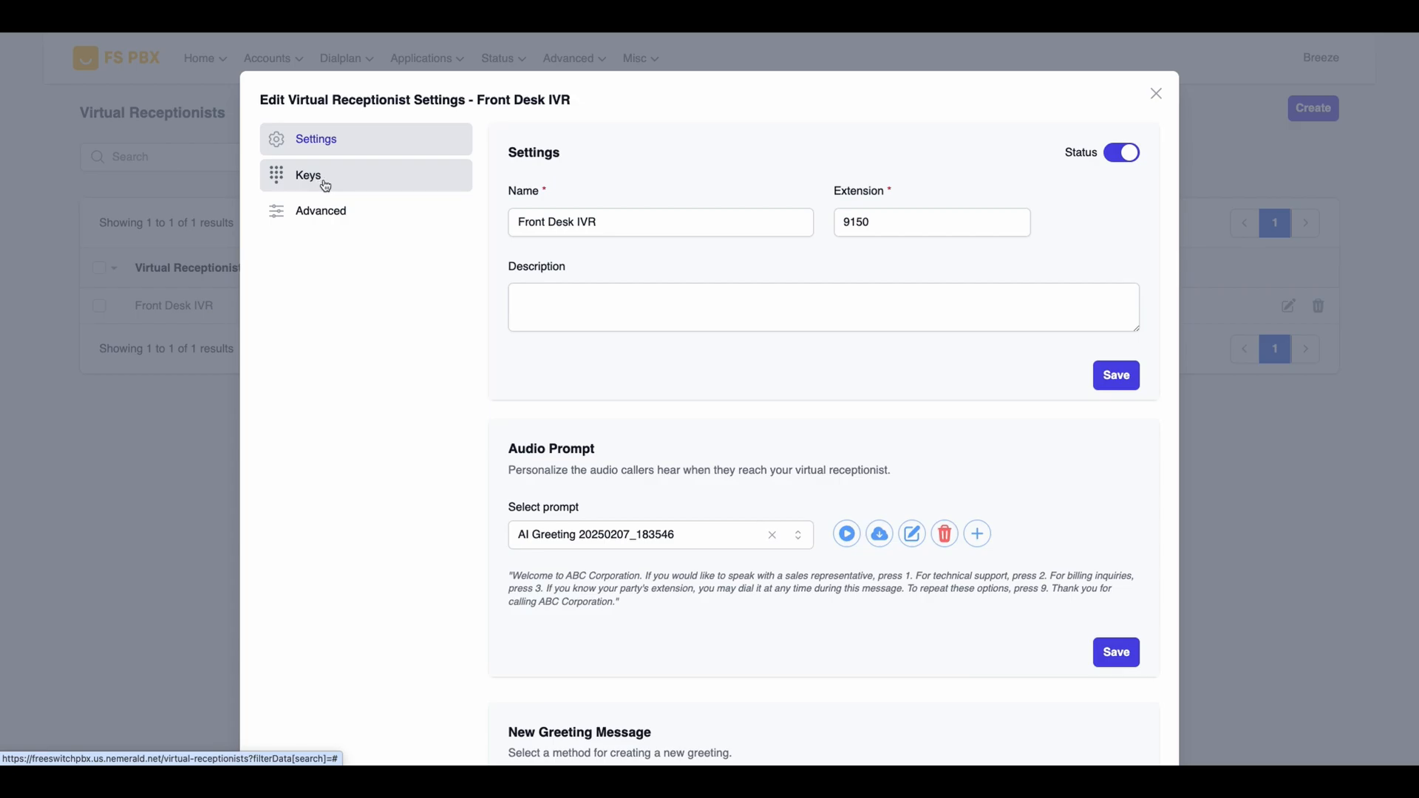
Add key 1 routing to the Sales Department ring group
{"action": "left_click", "coordinate": [308, 174]}
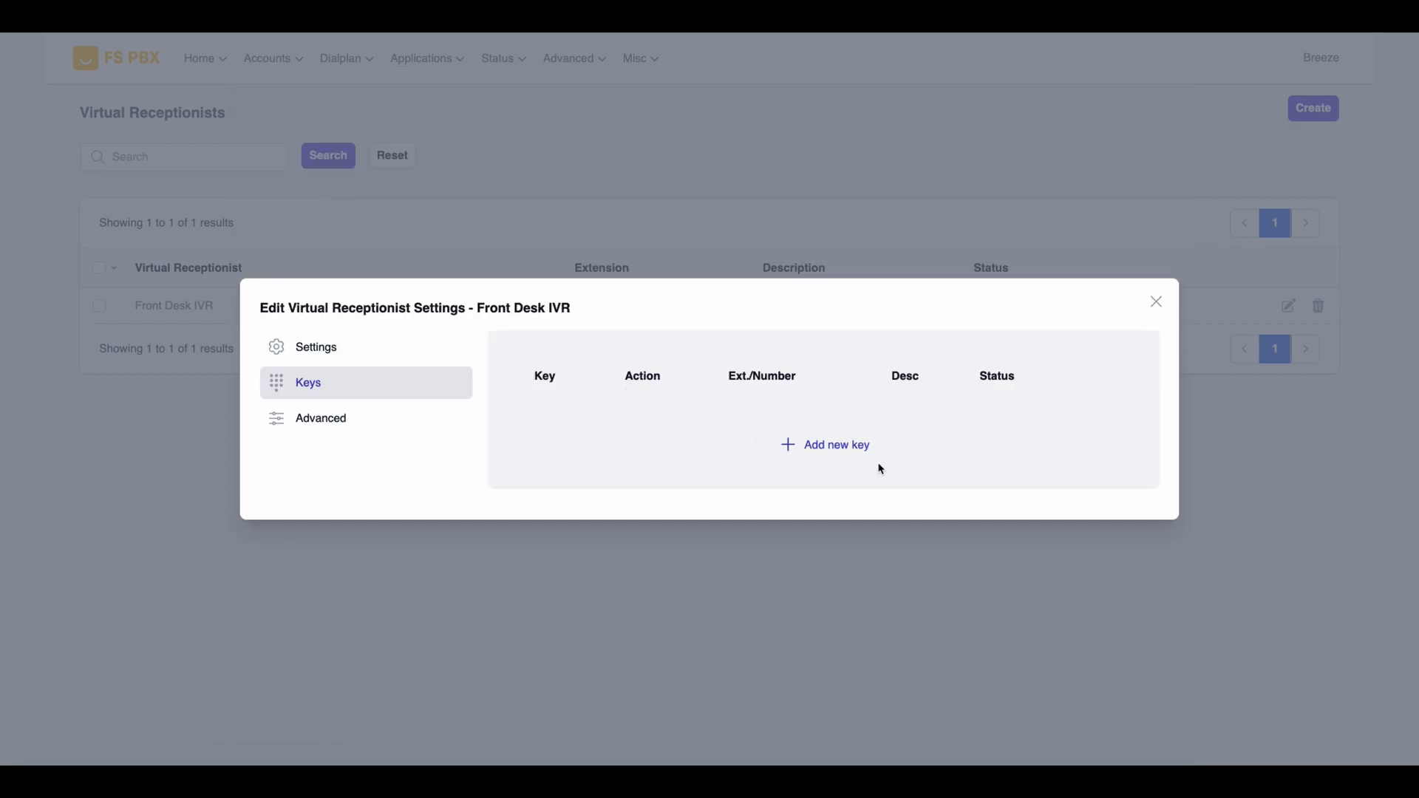
{"action": "left_click", "coordinate": [823, 445]}
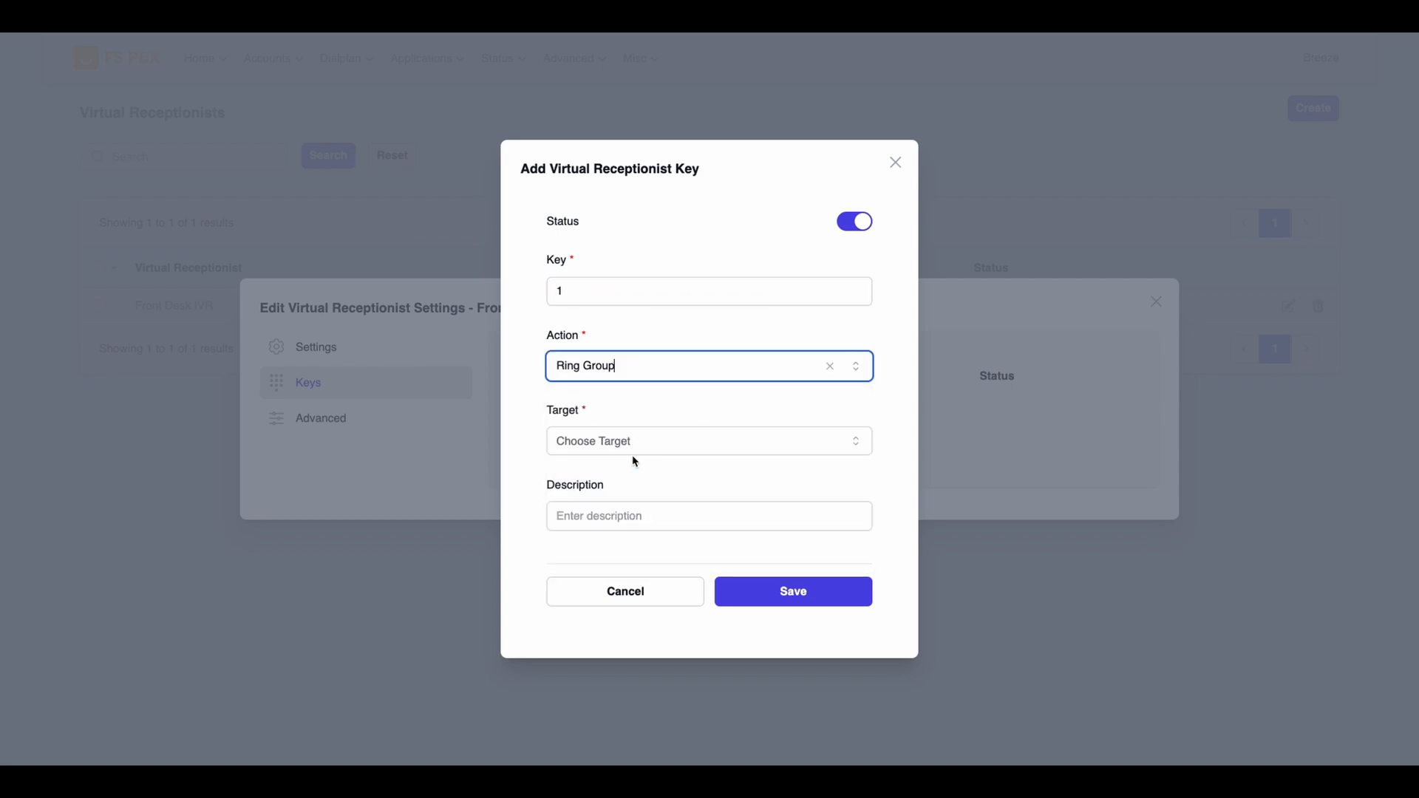
{"action": "left_click", "coordinate": [791, 591]}
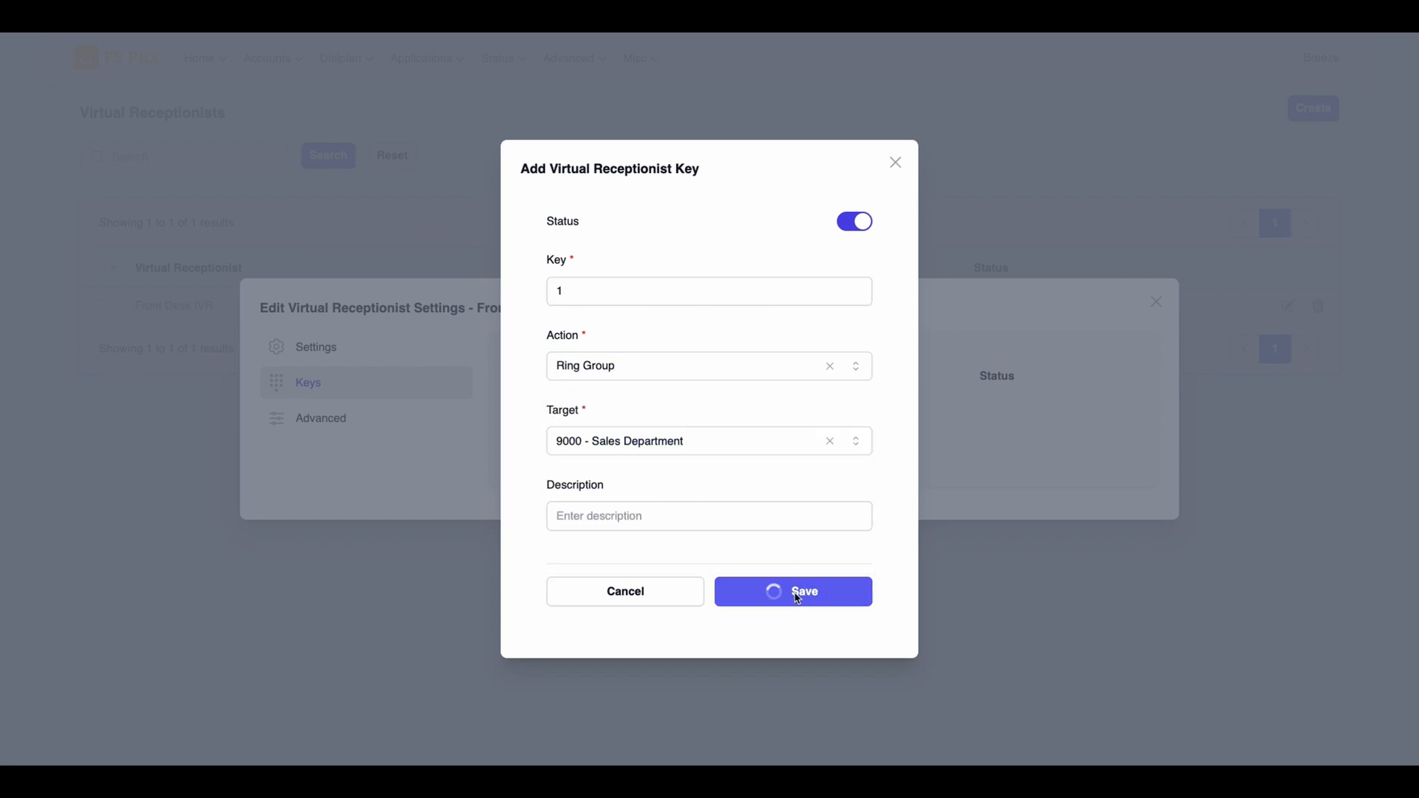
{"action": "left_click", "coordinate": [791, 592]}
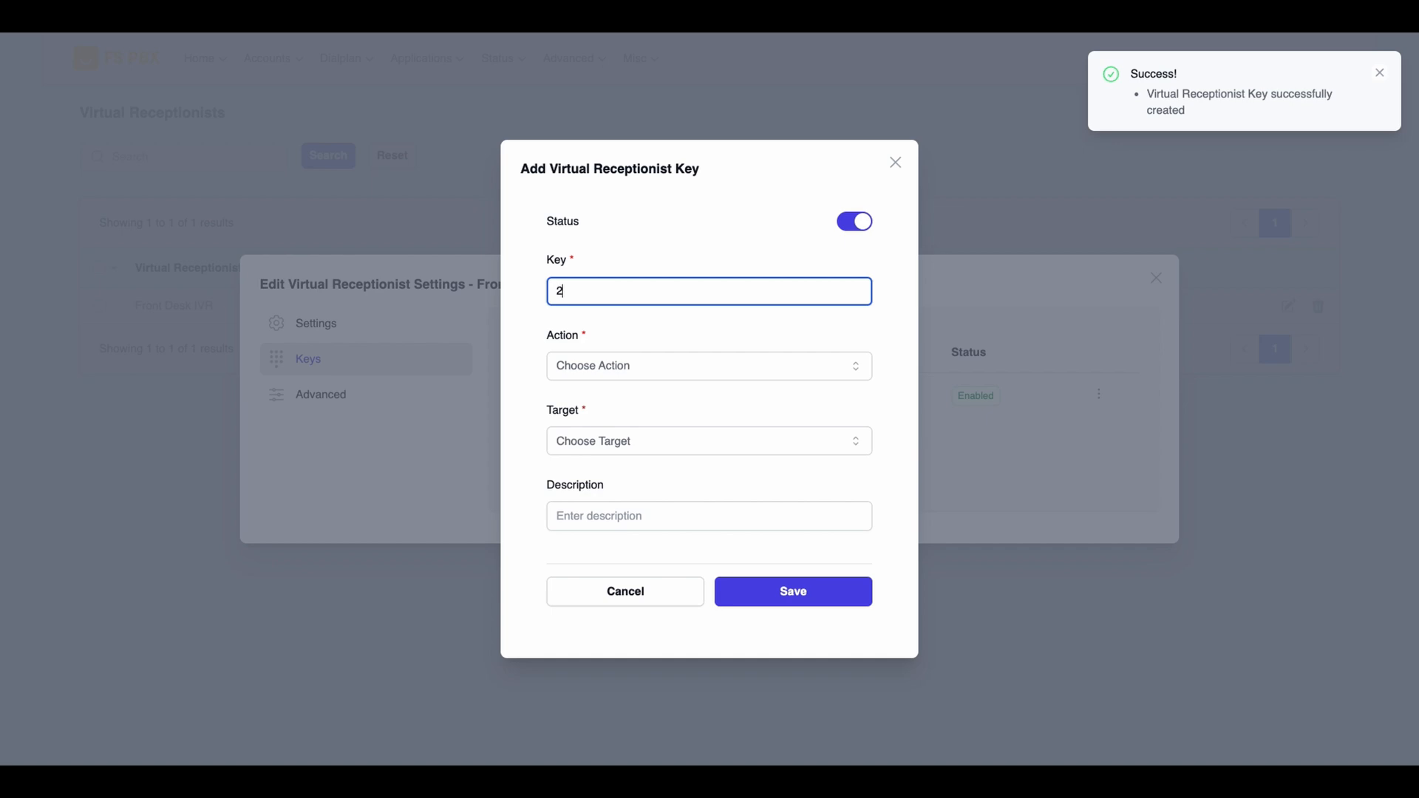
Add key 2 routing to the Support Department ring group, then begin key 3 as an extension
{"action": "left_click", "coordinate": [709, 366]}
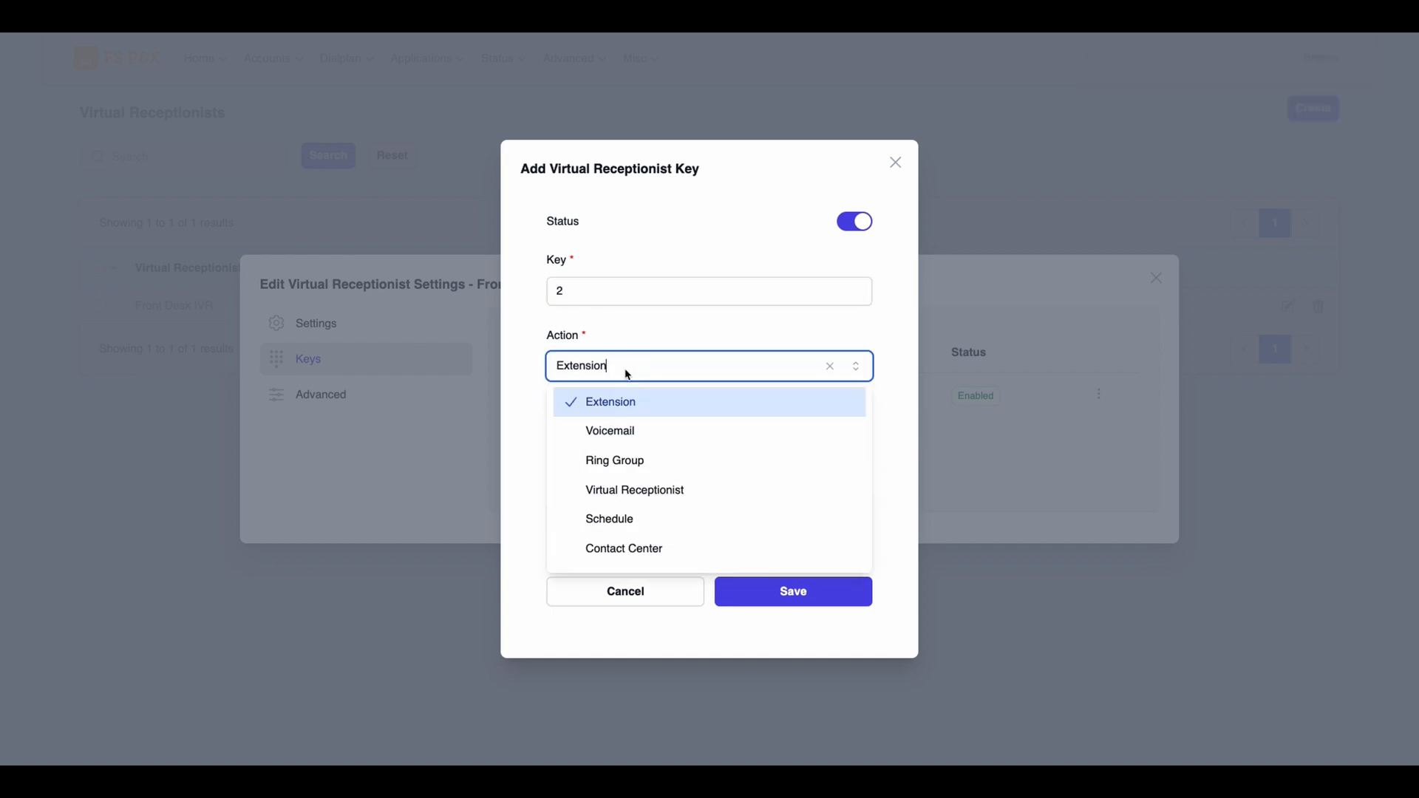
{"action": "left_click", "coordinate": [613, 460]}
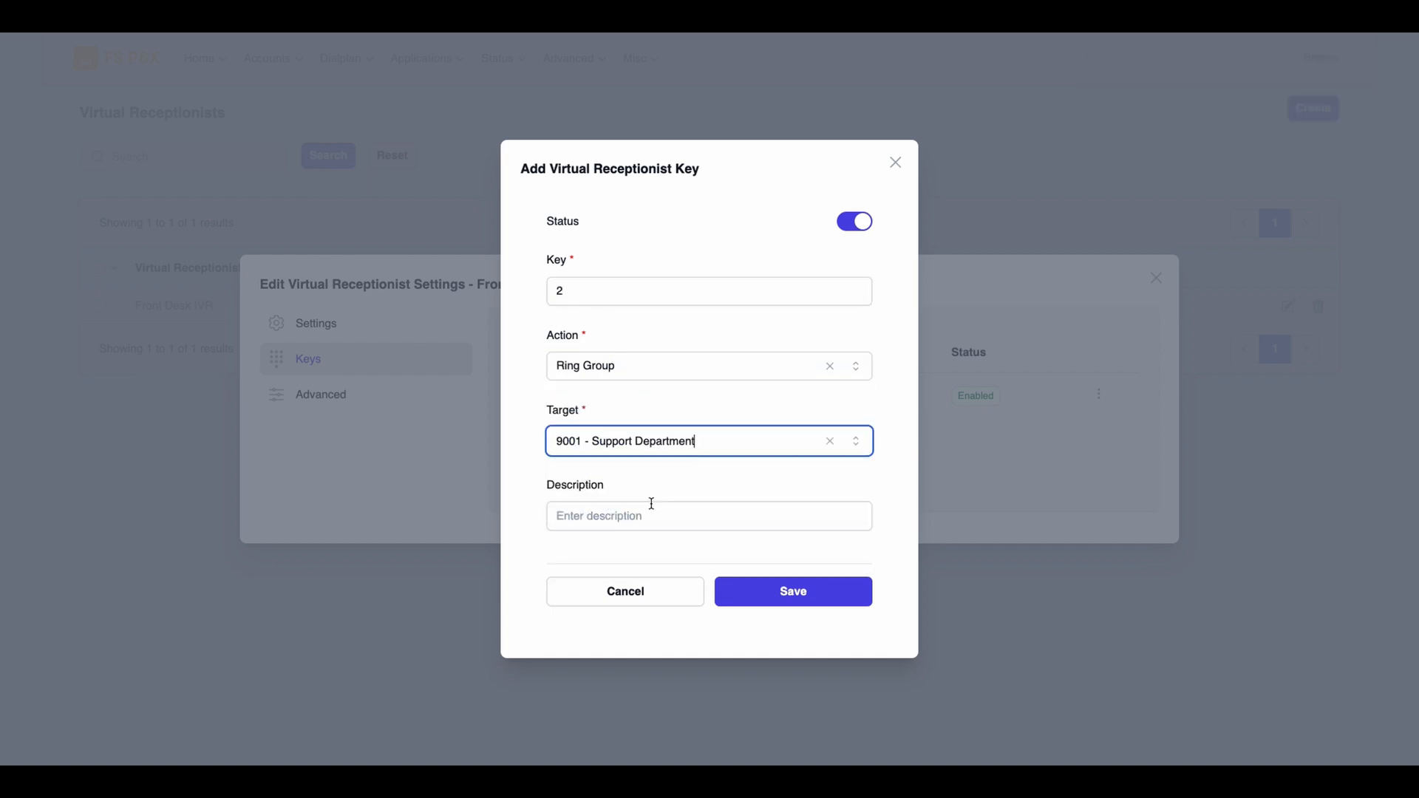
{"action": "left_click", "coordinate": [791, 592]}
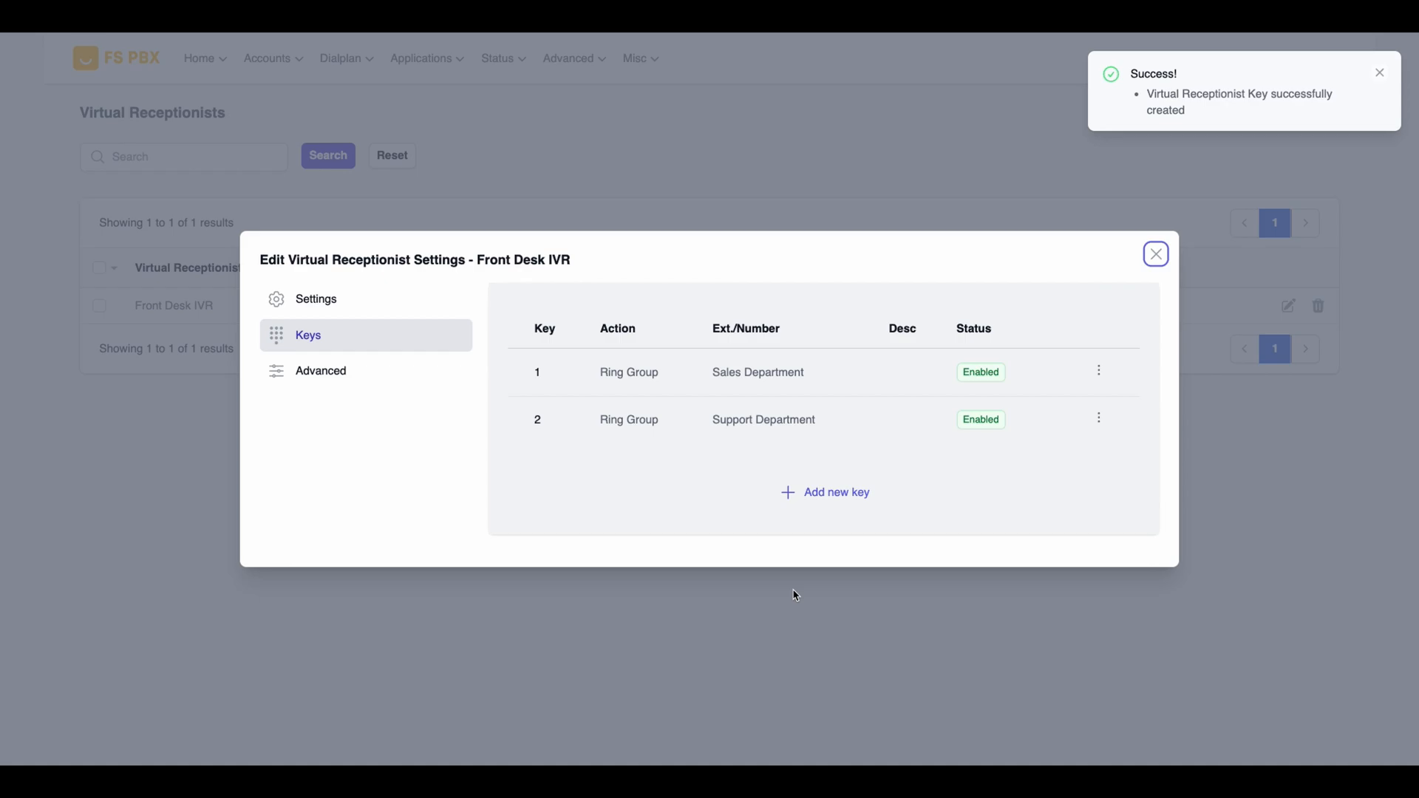
{"action": "left_click", "coordinate": [824, 492]}
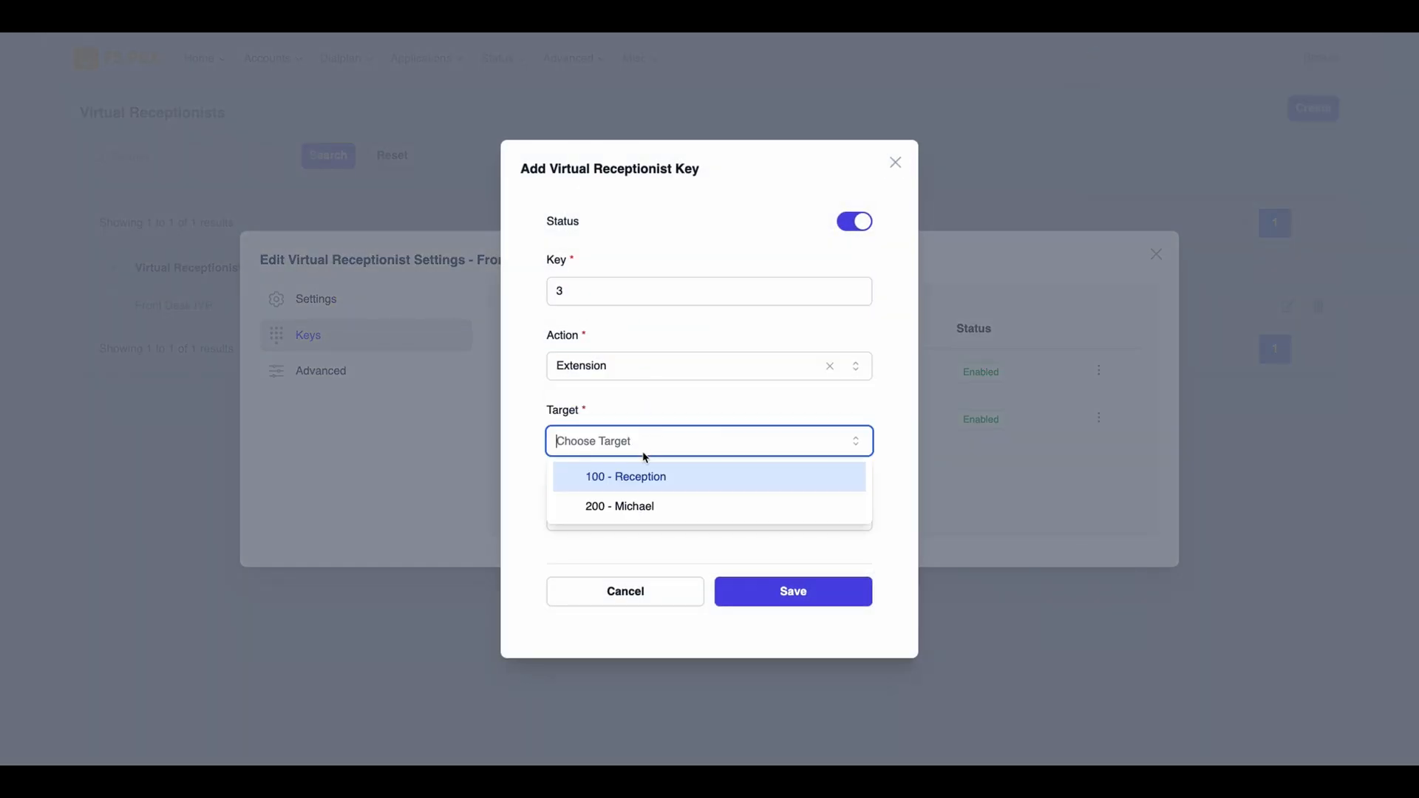
{"action": "left_click", "coordinate": [791, 591]}
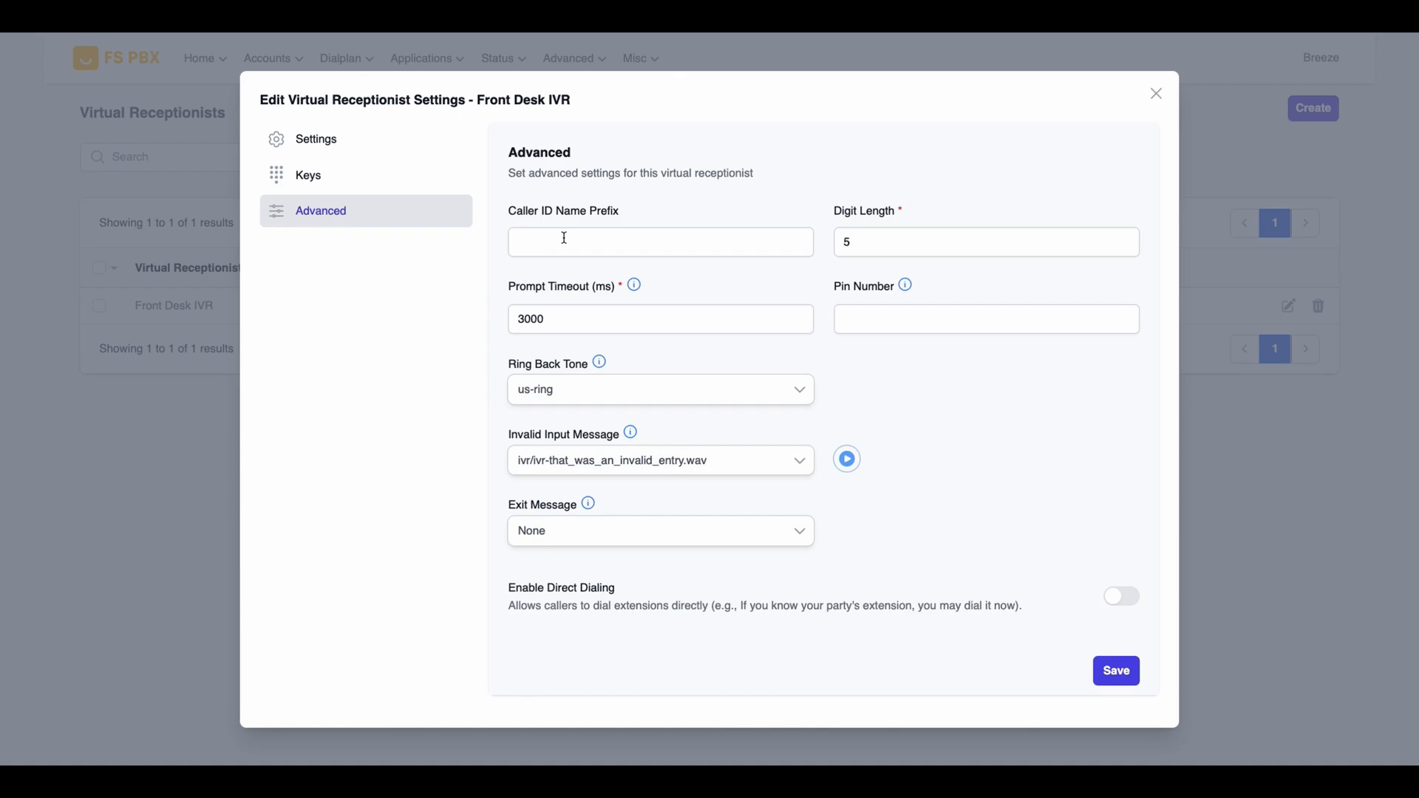
Enable Direct Dialing on the Advanced settings and save the receptionist
{"action": "left_click", "coordinate": [661, 241]}
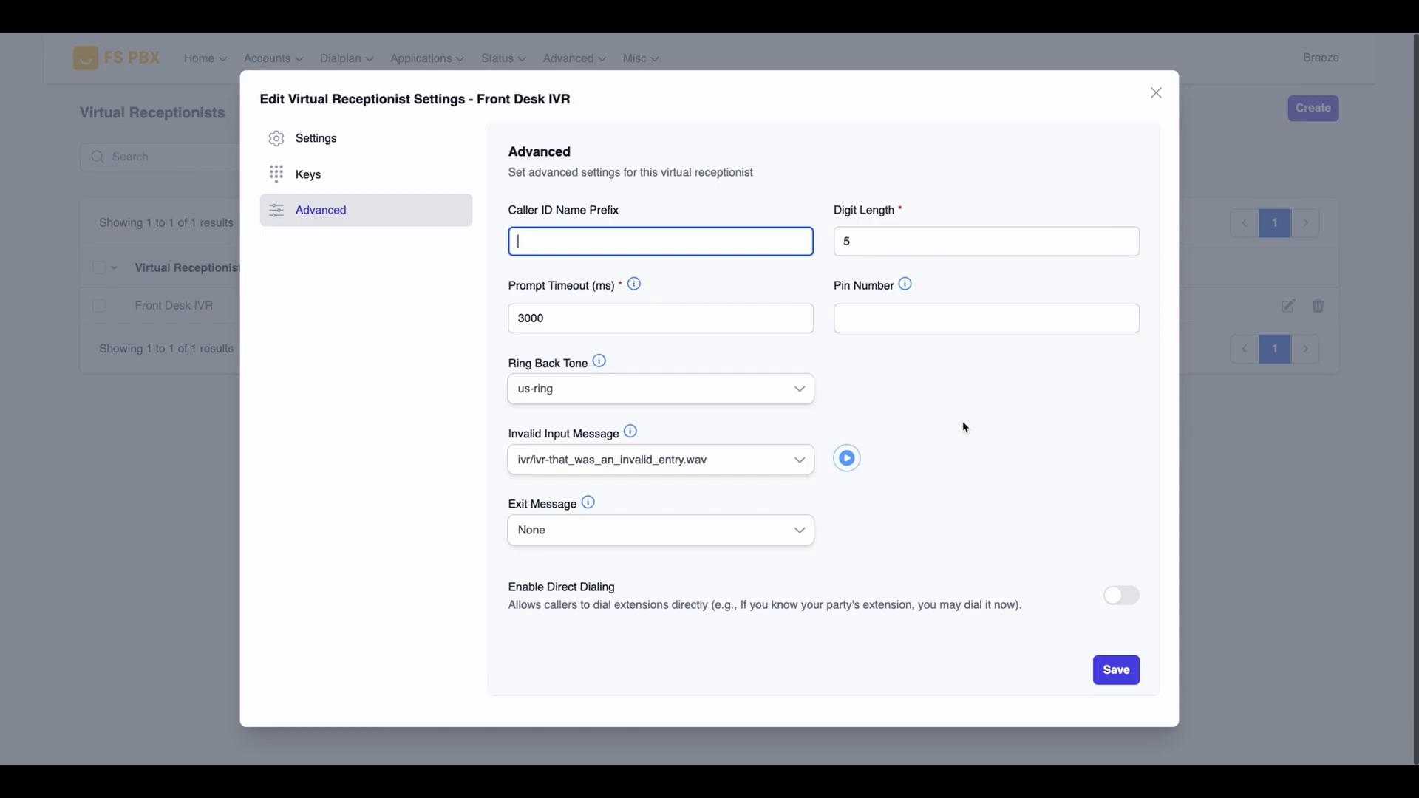
{"action": "mouse_move", "coordinate": [1012, 584]}
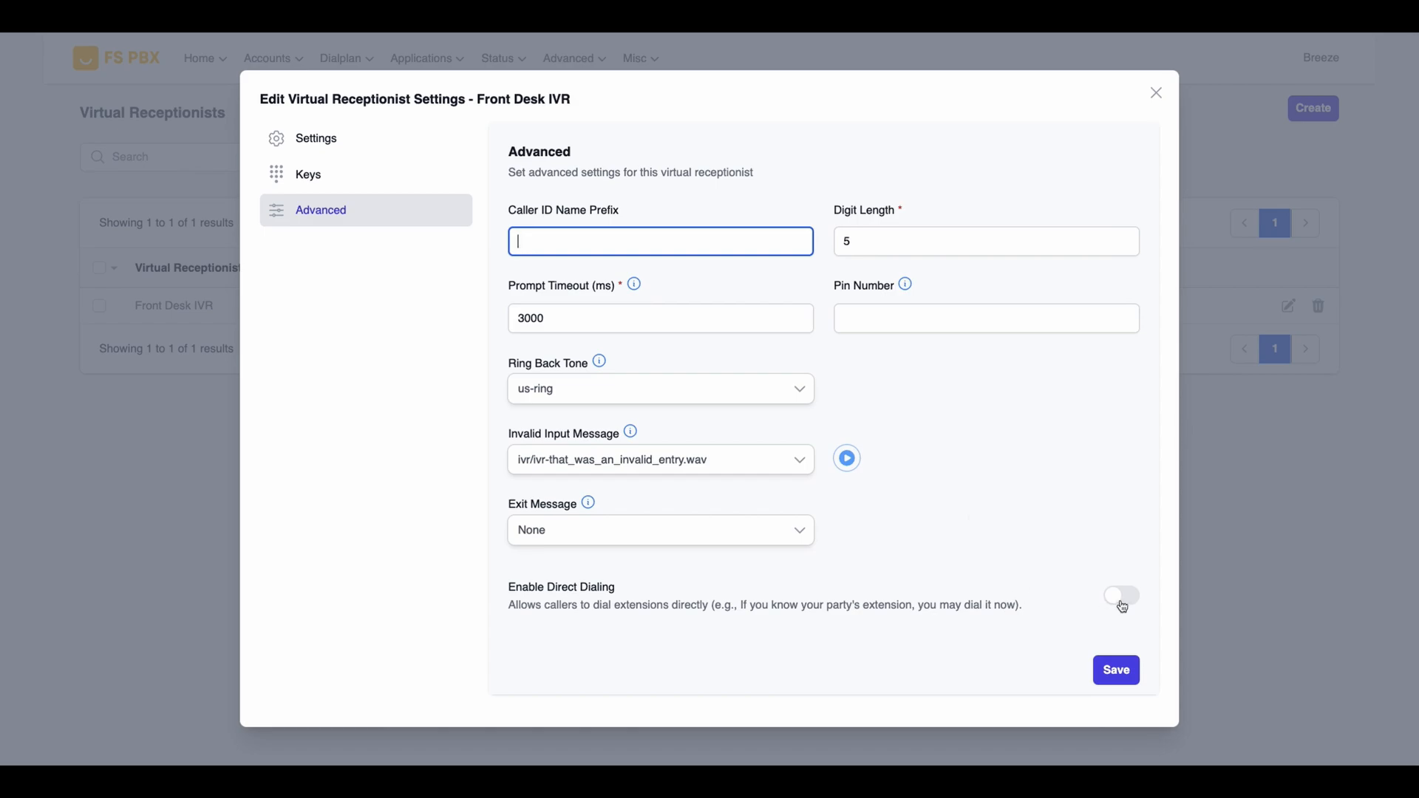
{"action": "left_click", "coordinate": [1120, 596]}
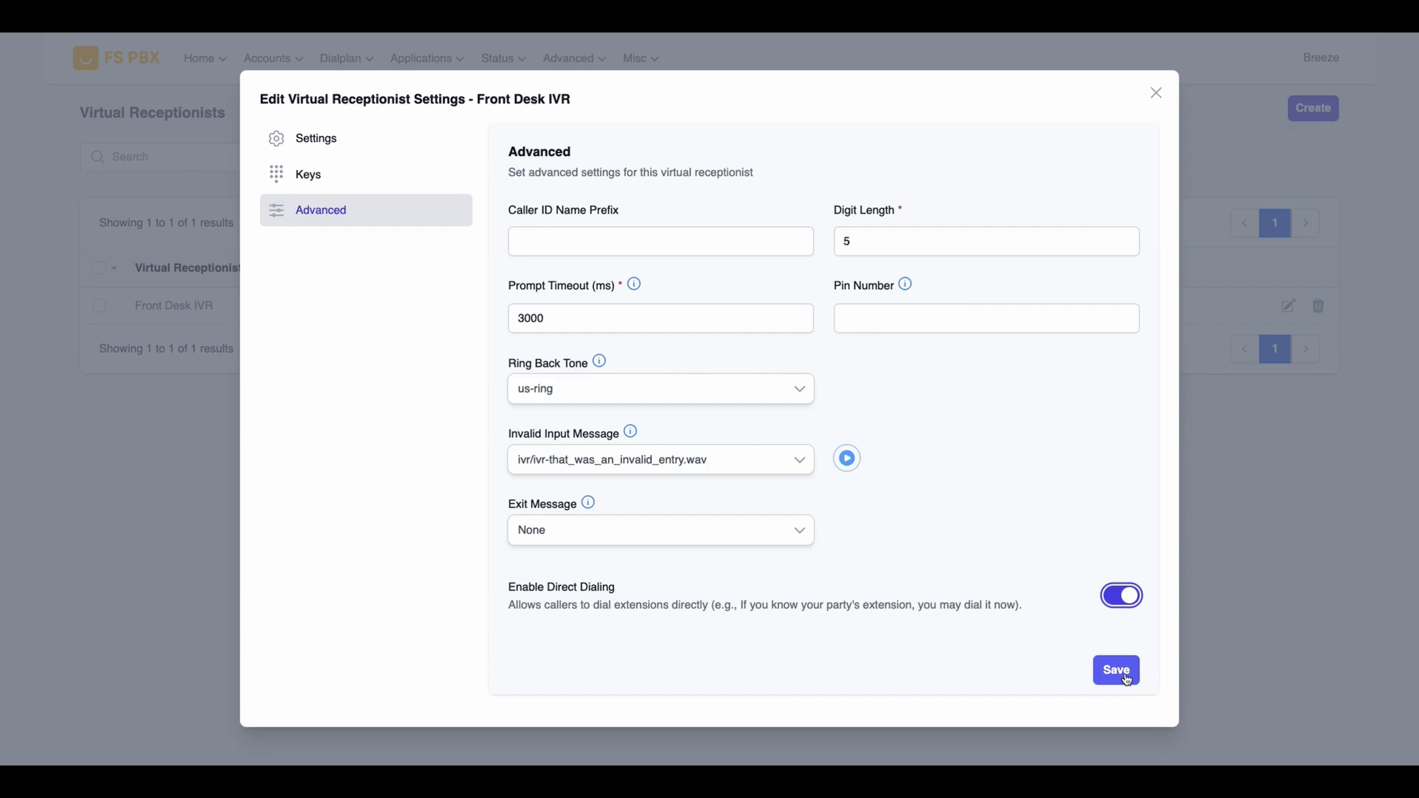
{"action": "left_click", "coordinate": [1115, 671]}
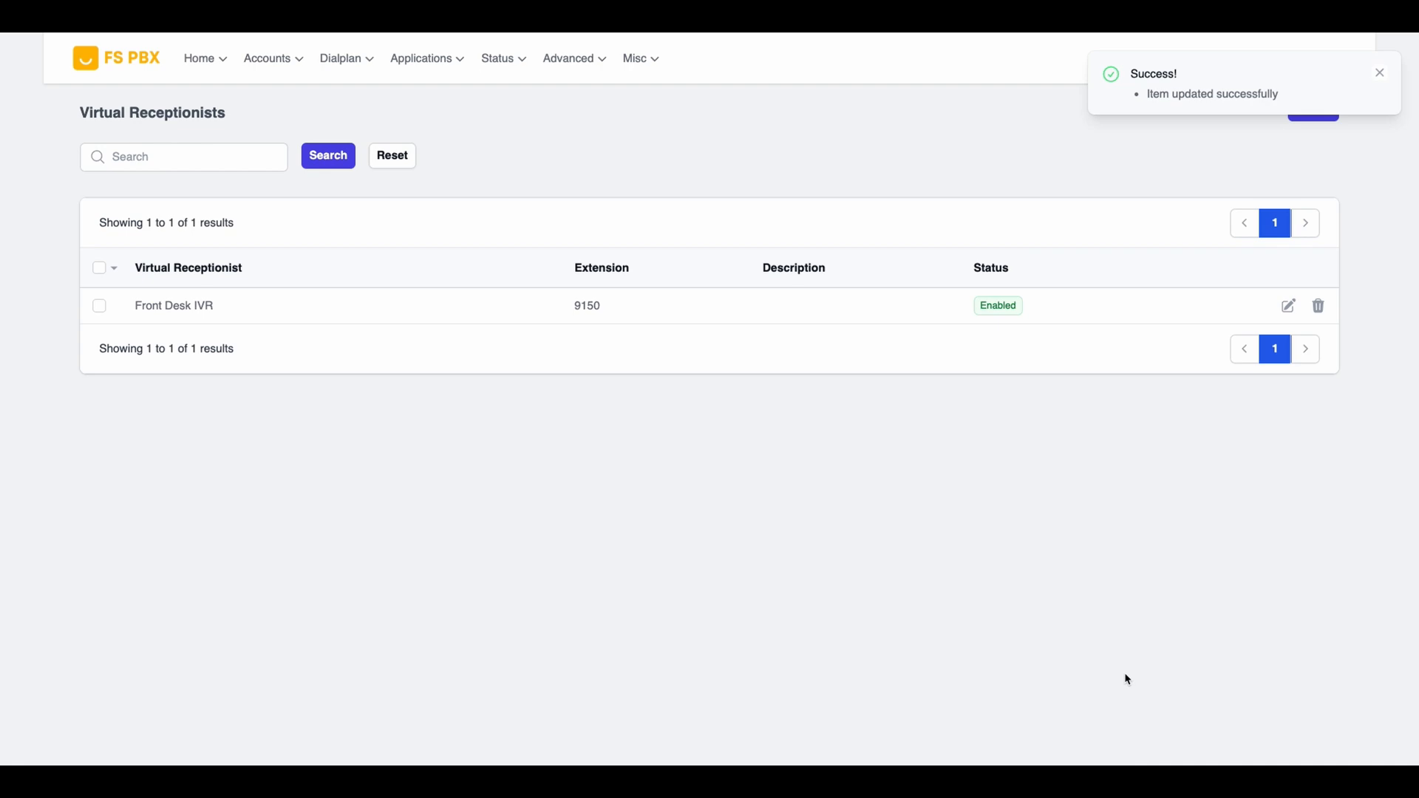